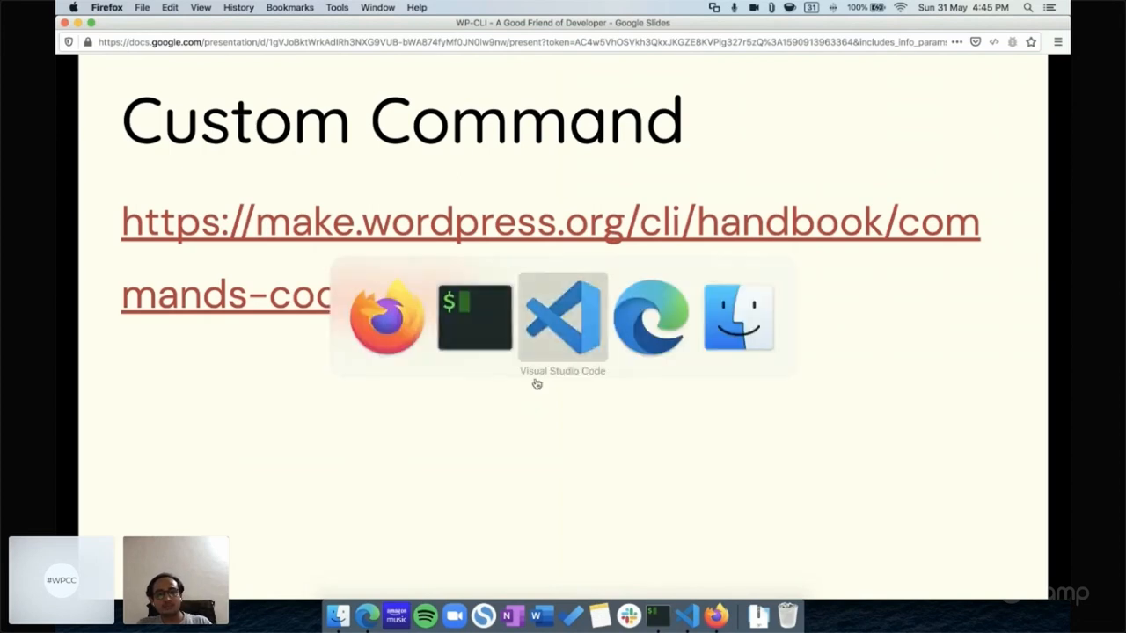
Show wpcouchcon.php's WP_CLI-guarded require_once line that loads the custom commands file.
click(563, 317)
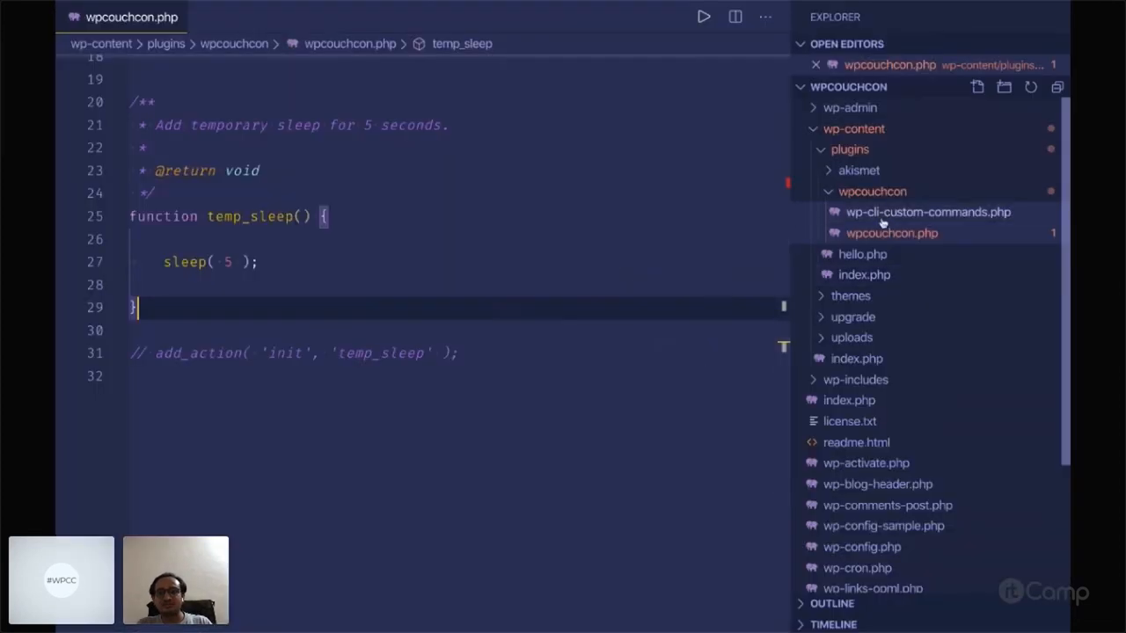
scroll(up, 3)
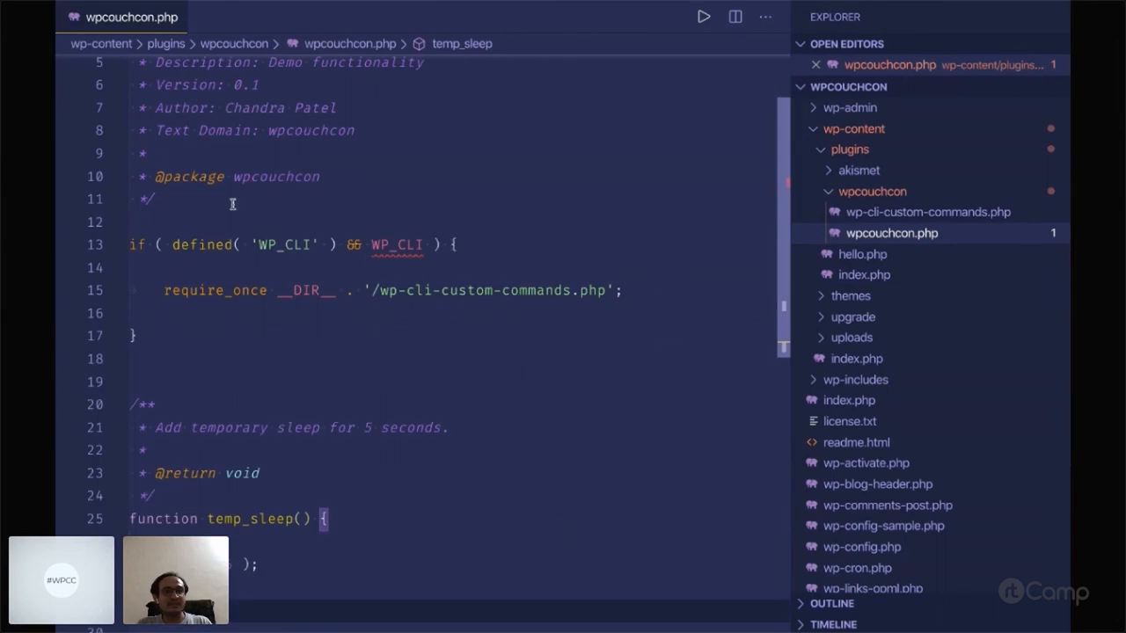
scroll(up, 3)
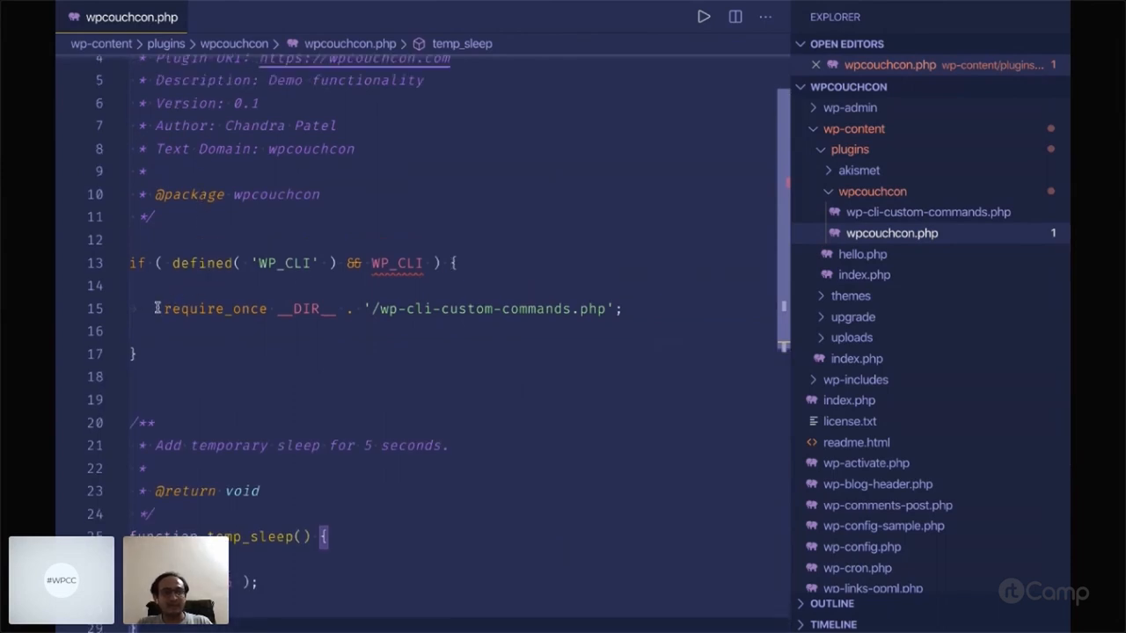
triple_click(387, 310)
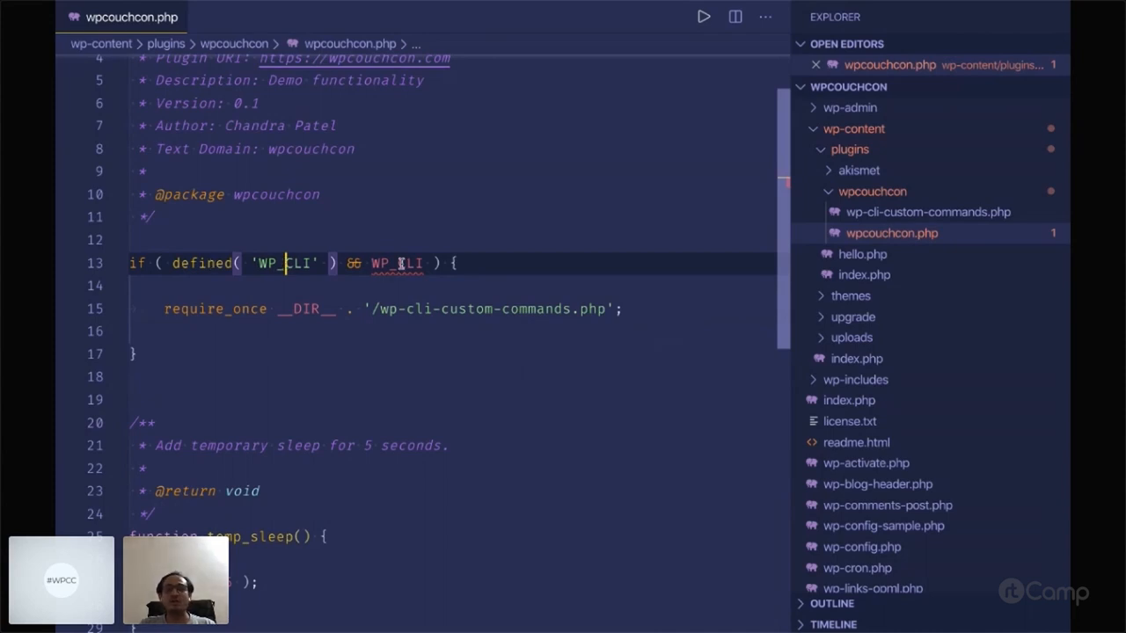
mouse_move(398, 264)
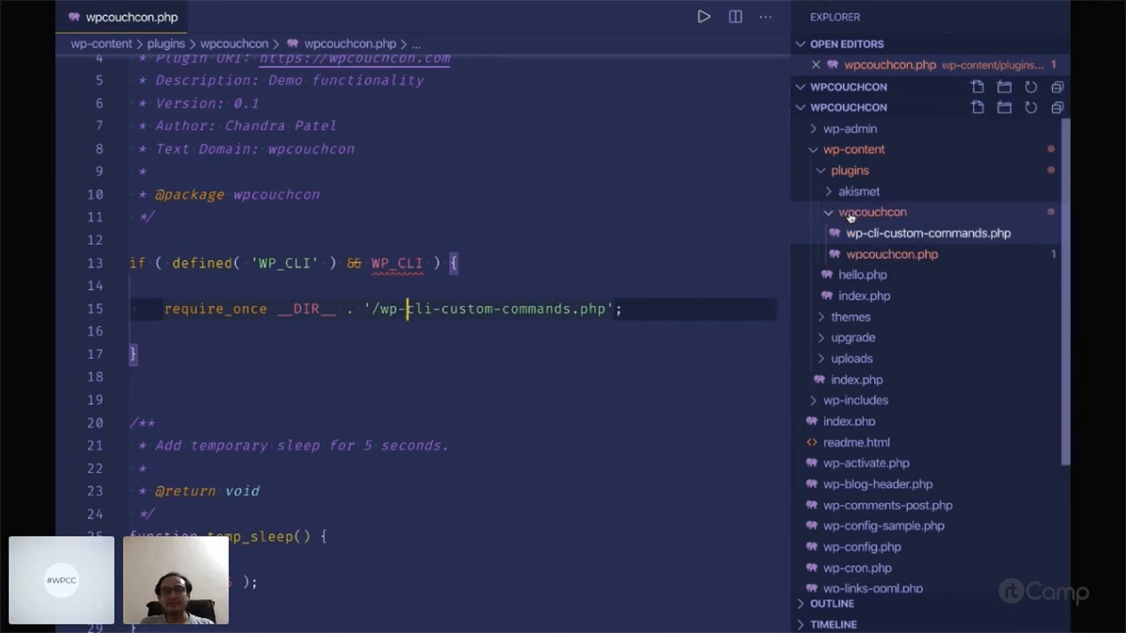
Review wp-cli-custom-commands.php's hello() method with its name and type options and example usage.
click(927, 232)
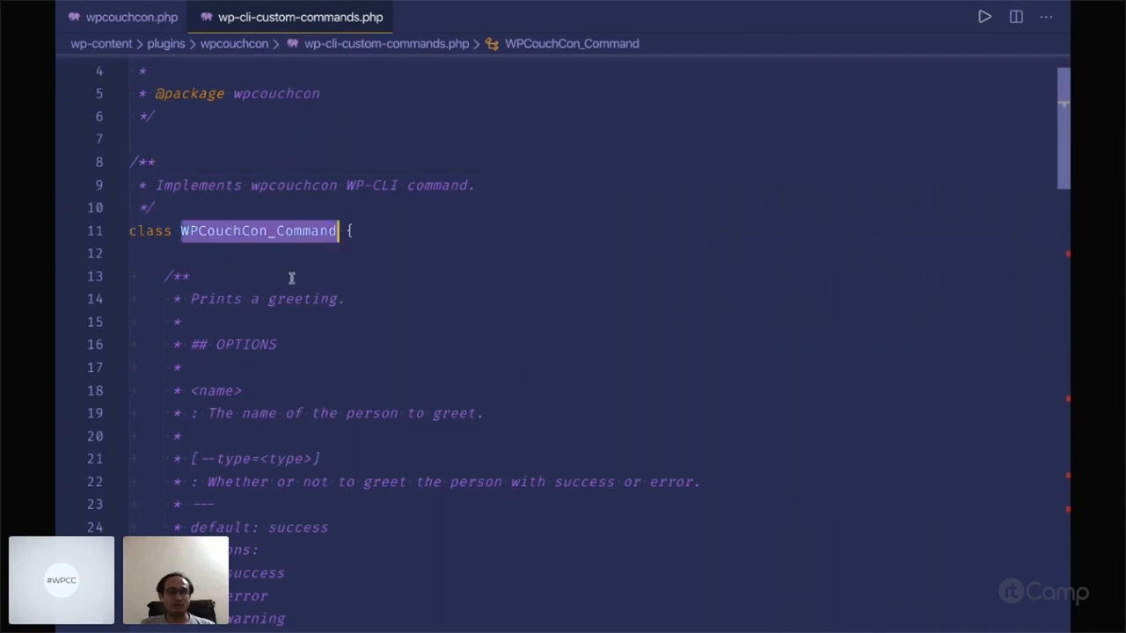
scroll(down, 3)
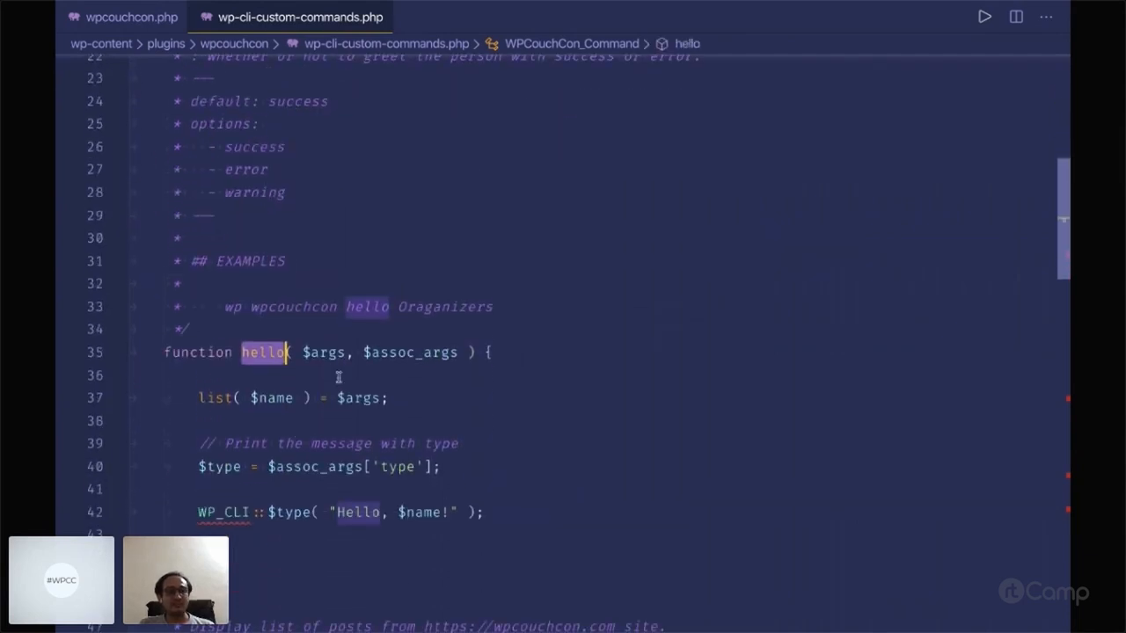
click(303, 352)
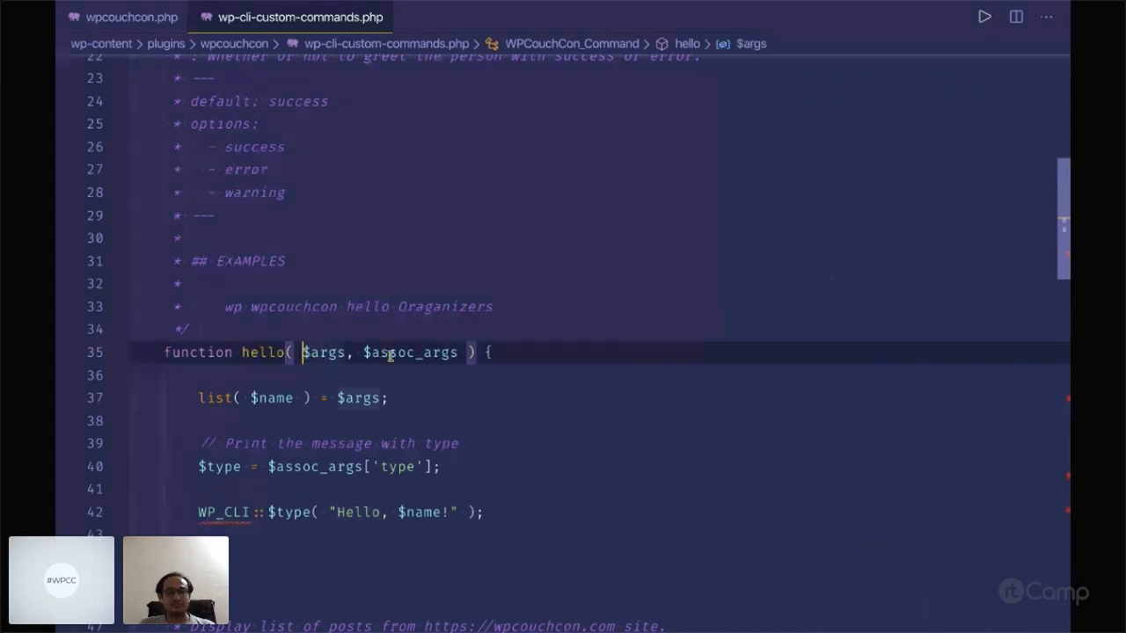
scroll(up, 3)
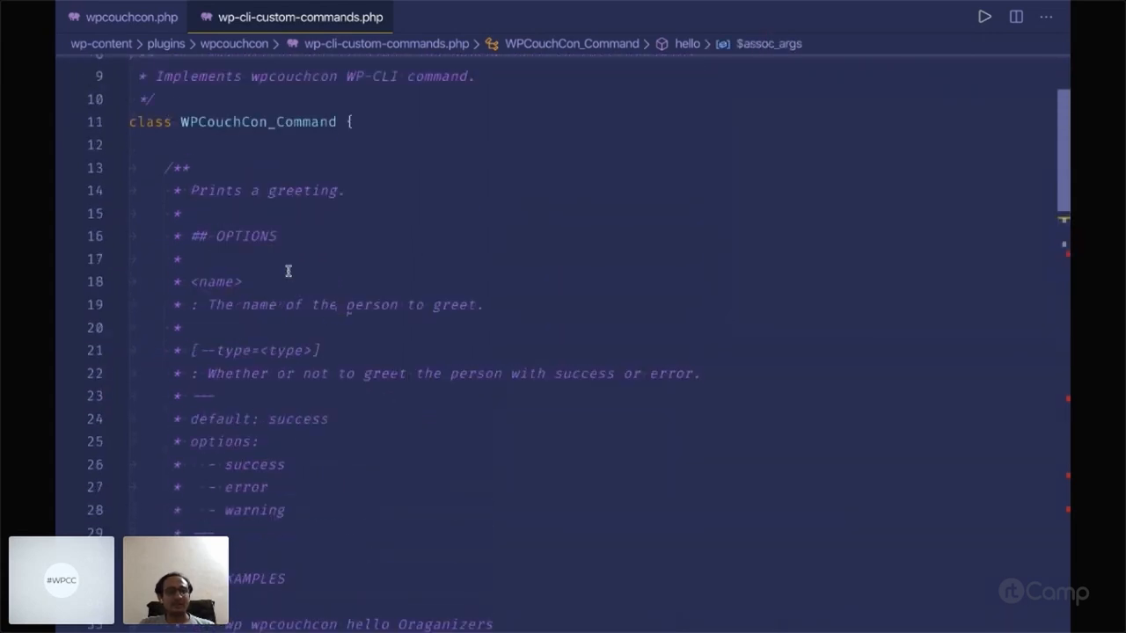
scroll(up, 3)
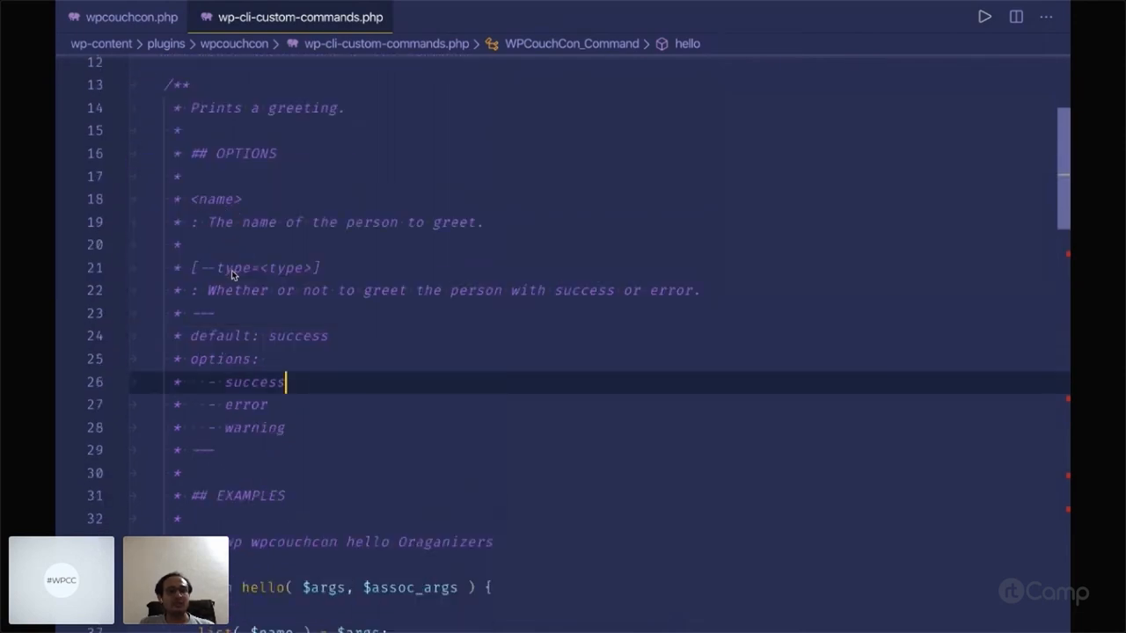
mouse_move(226, 345)
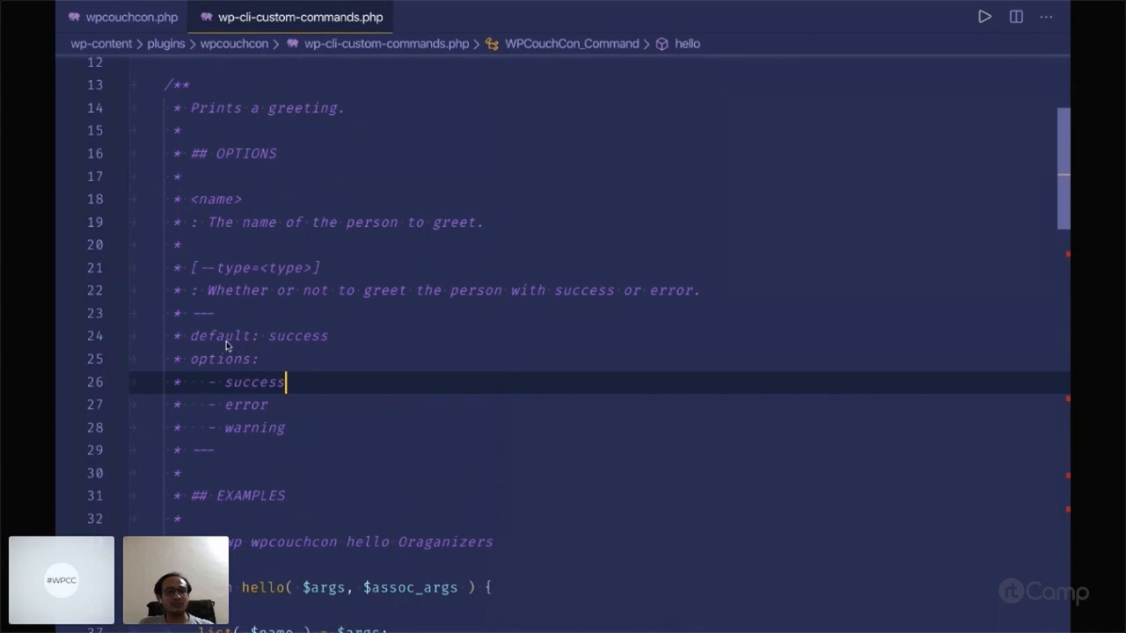
mouse_move(222, 378)
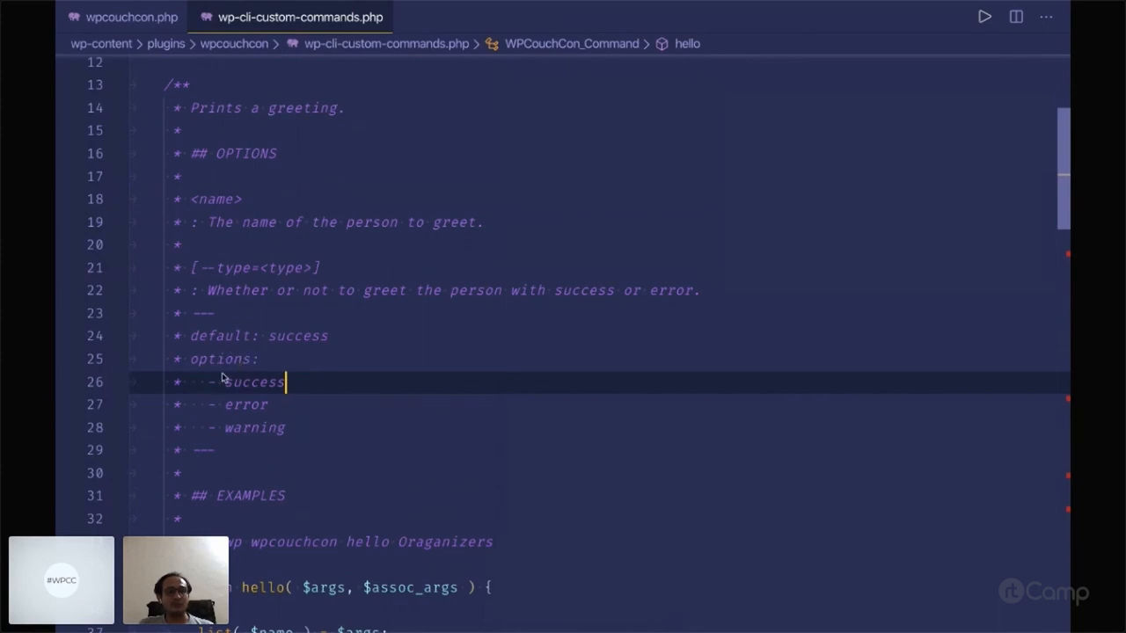
scroll(down, 3)
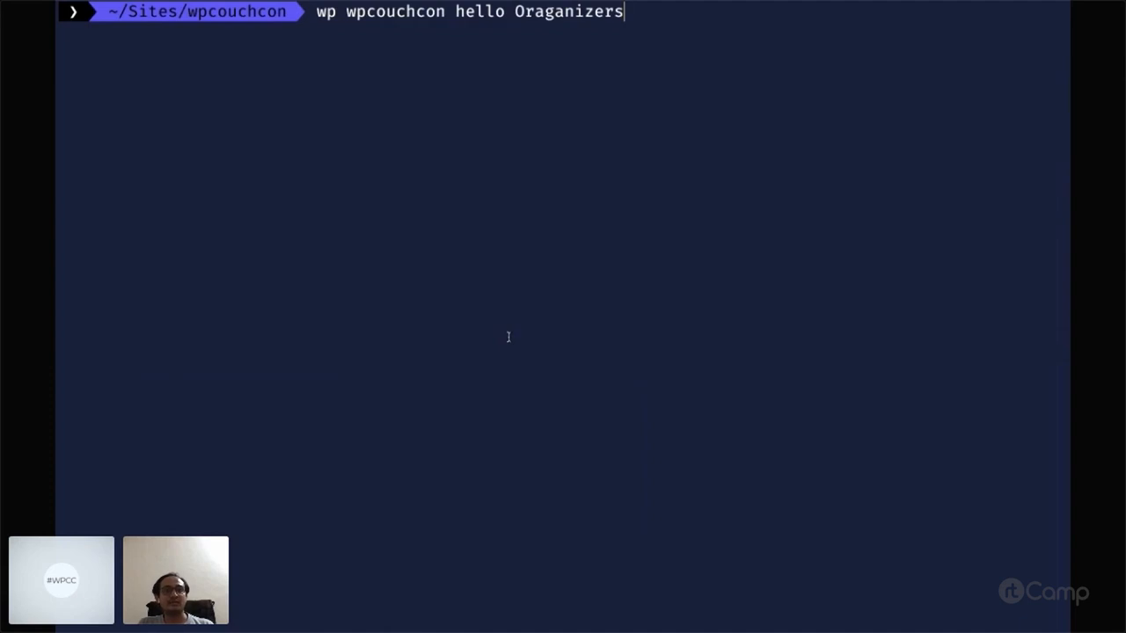
key(Return)
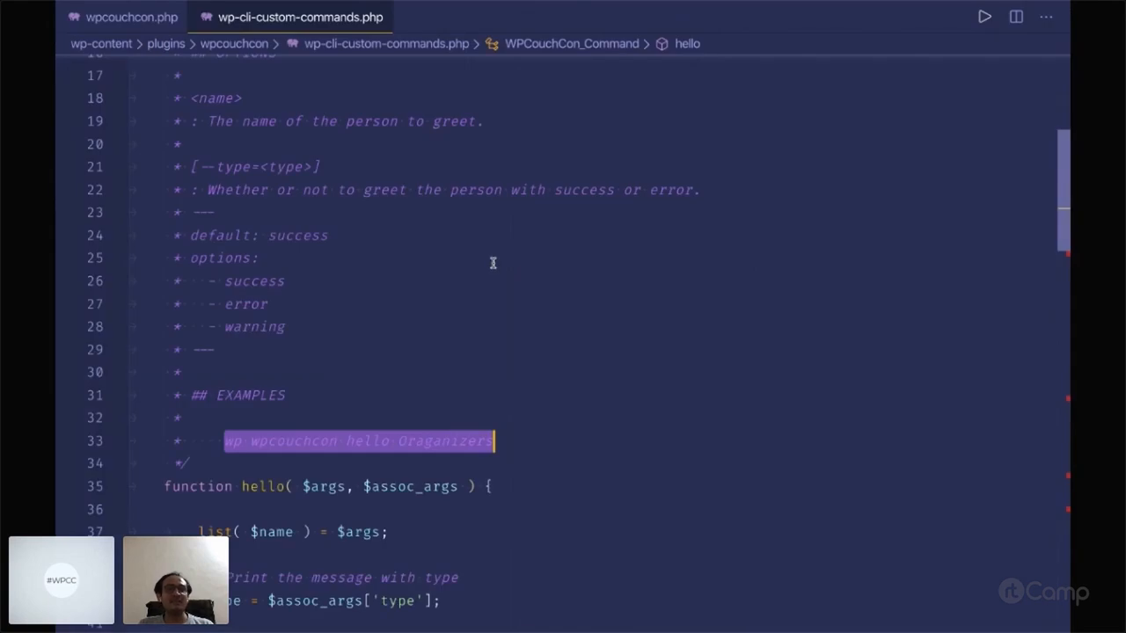
scroll(down, 3)
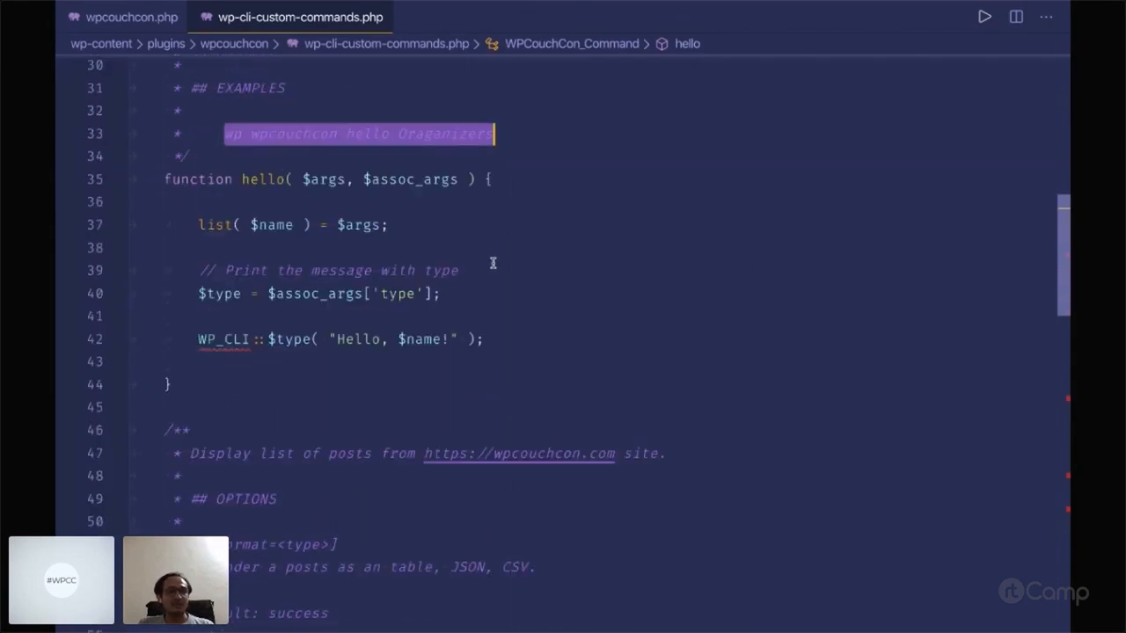
click(214, 225)
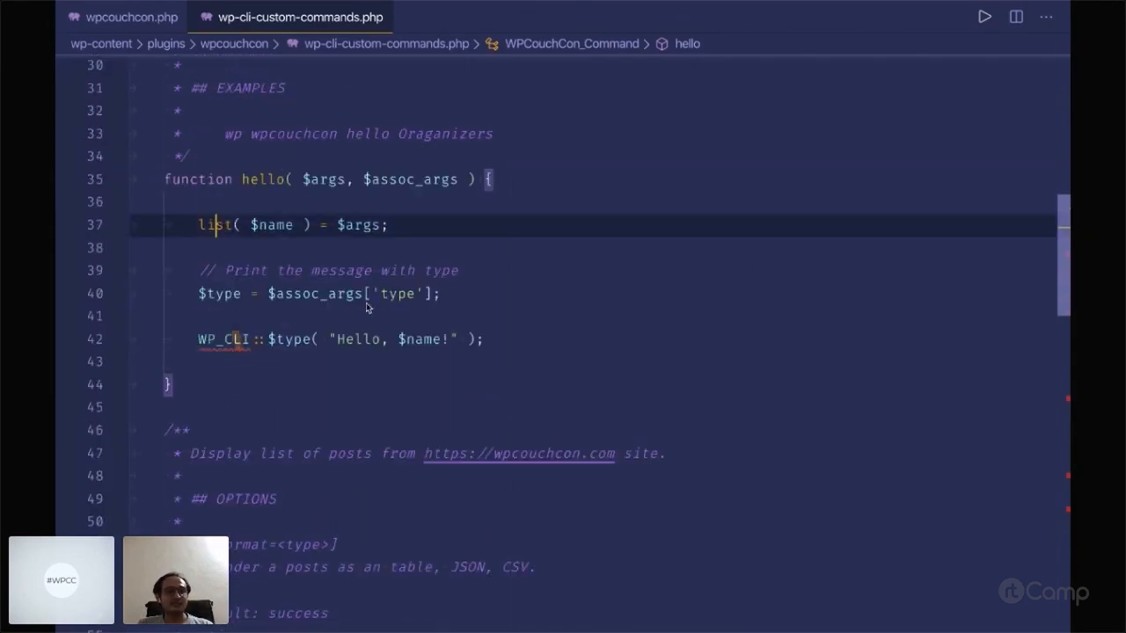
double_click(260, 179)
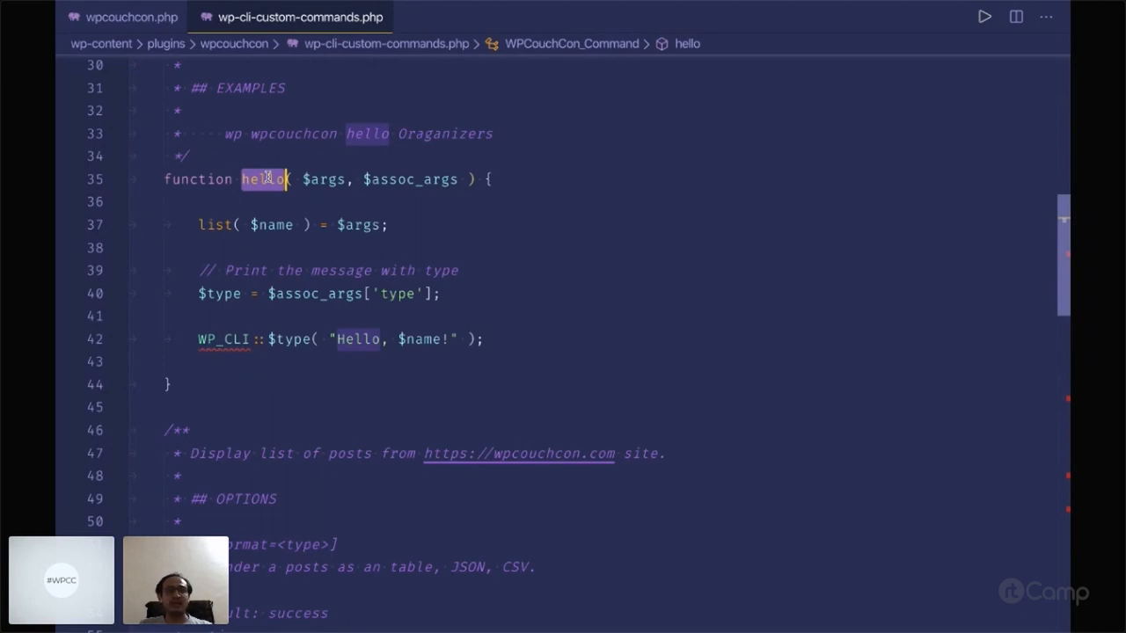
click(181, 109)
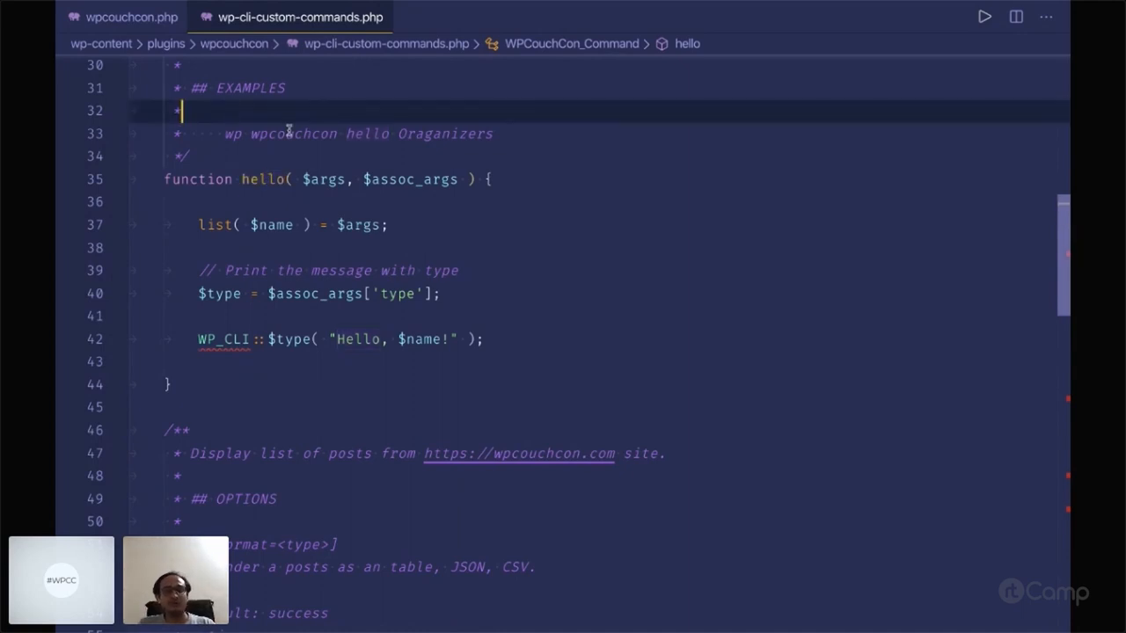
double_click(264, 179)
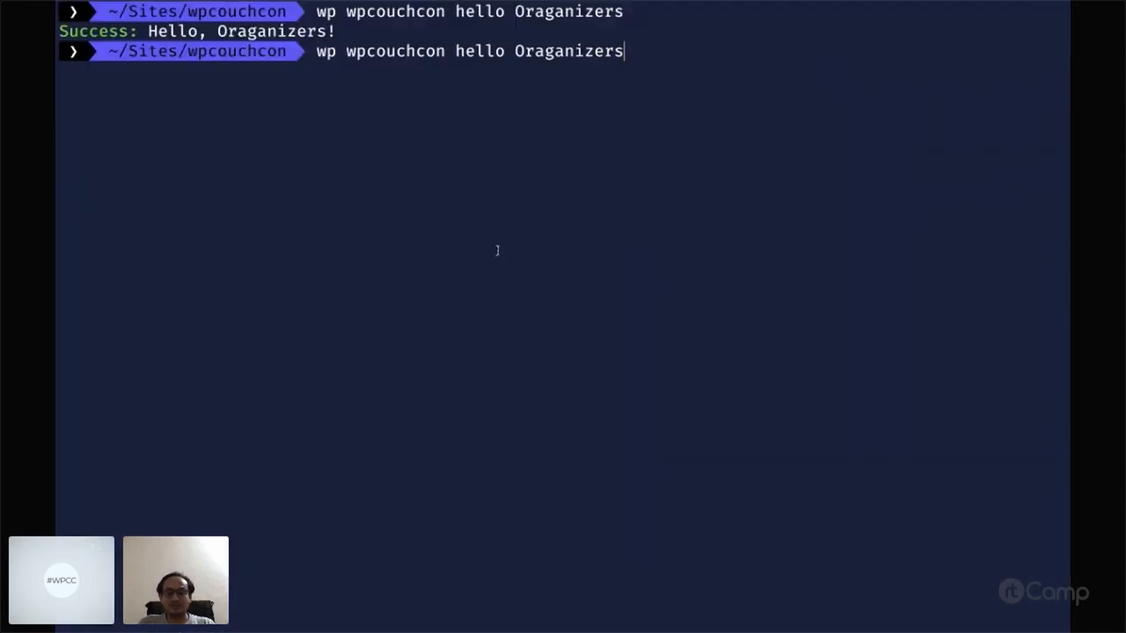
Run 'wp wpcouchcon hello' with --type=warning, then start the rerun with the error type.
text(--type=)
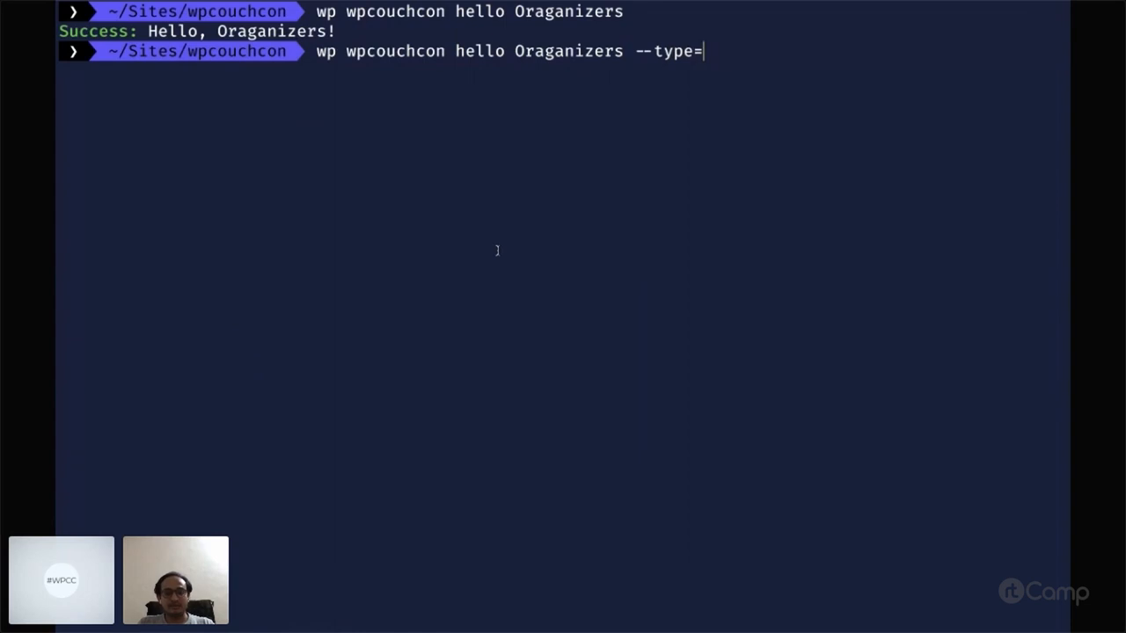
text(was)
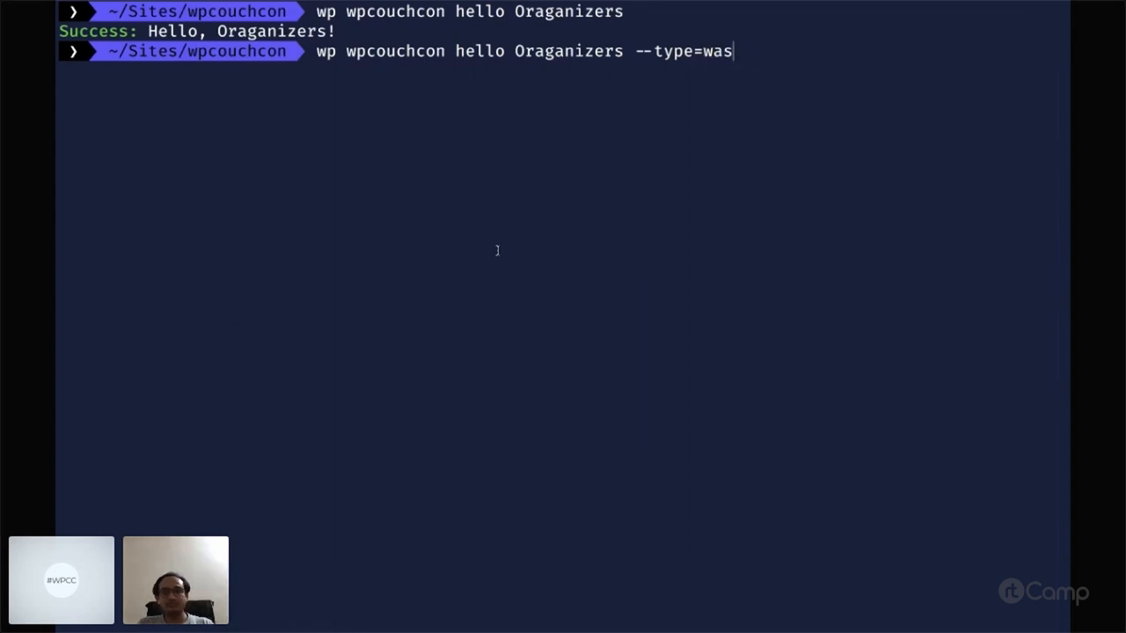
text(rning)
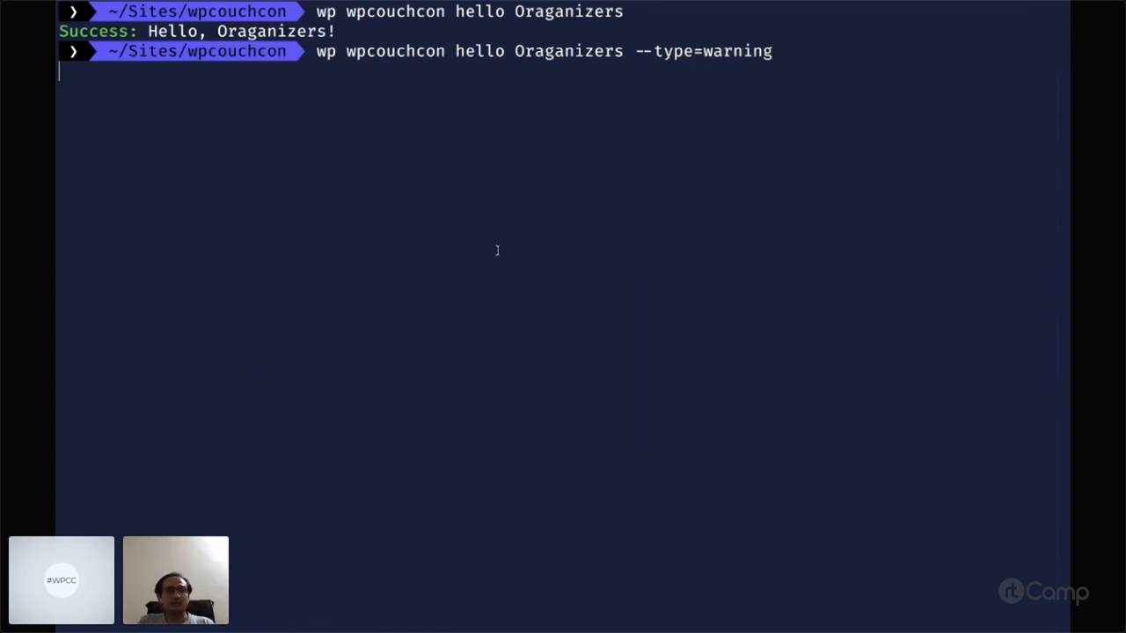
key(Return)
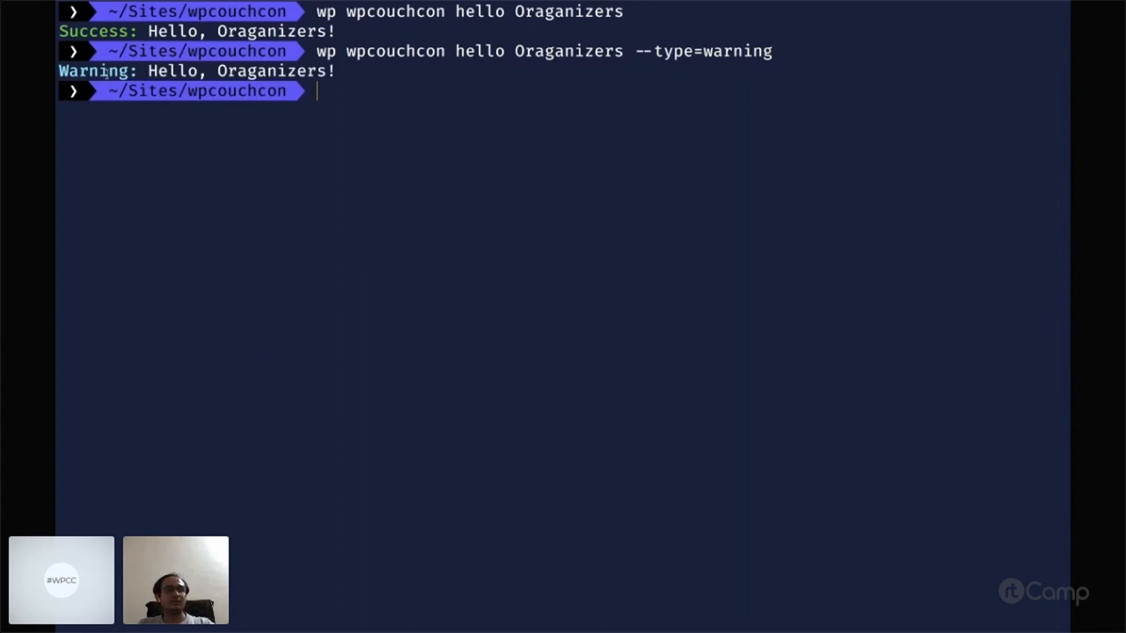
text(wp wpcouchcon hello Oraganizers --type=wa)
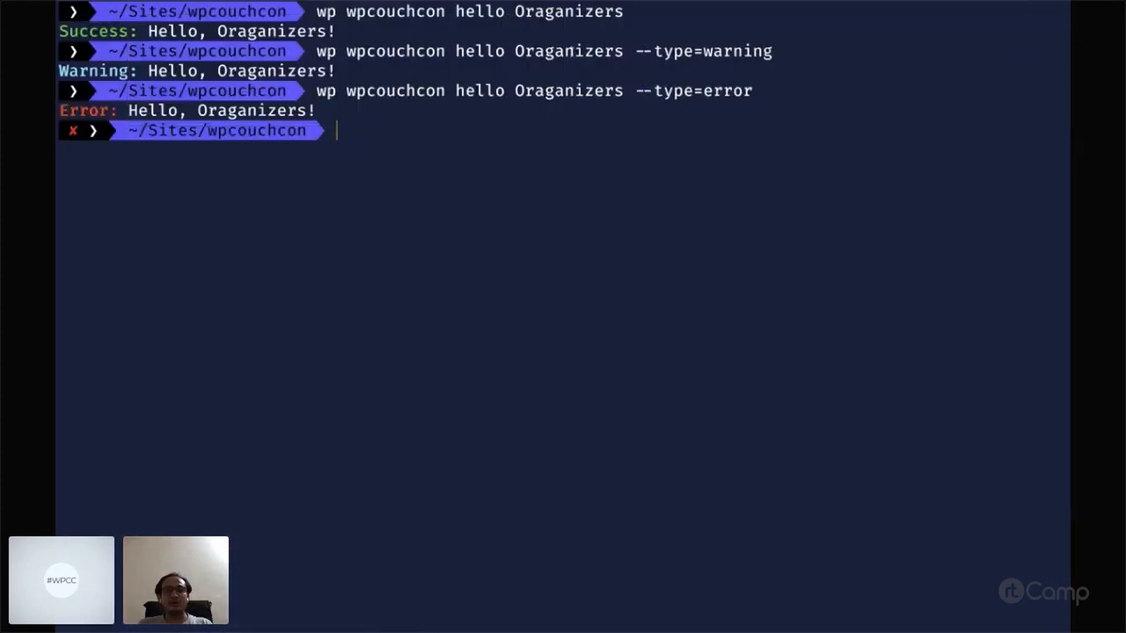
double_click(568, 51)
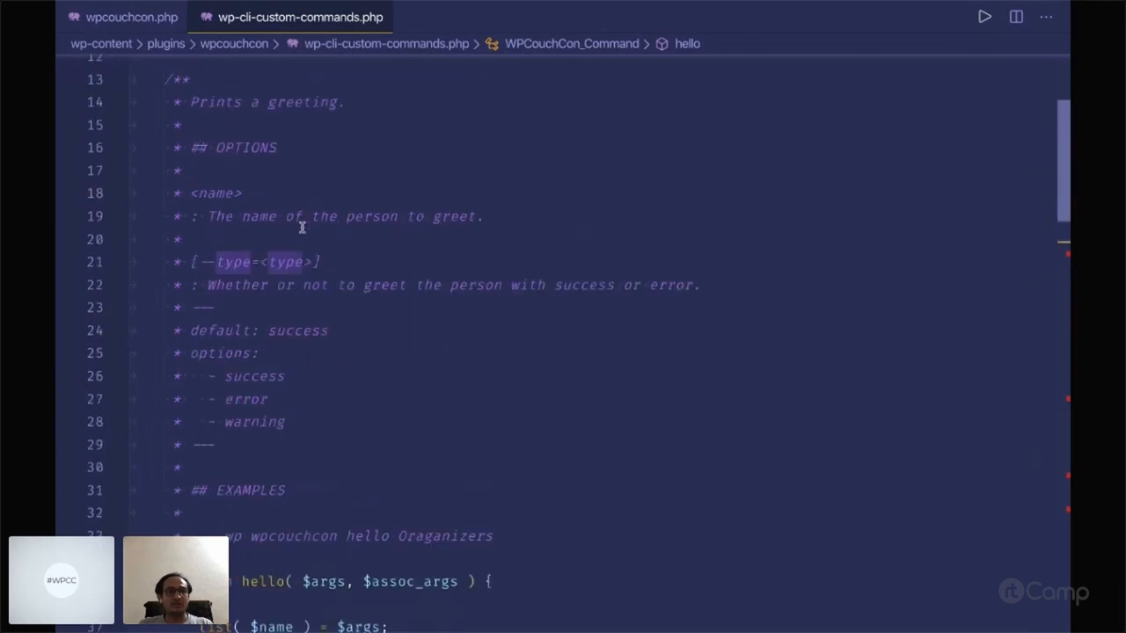
scroll(up, 3)
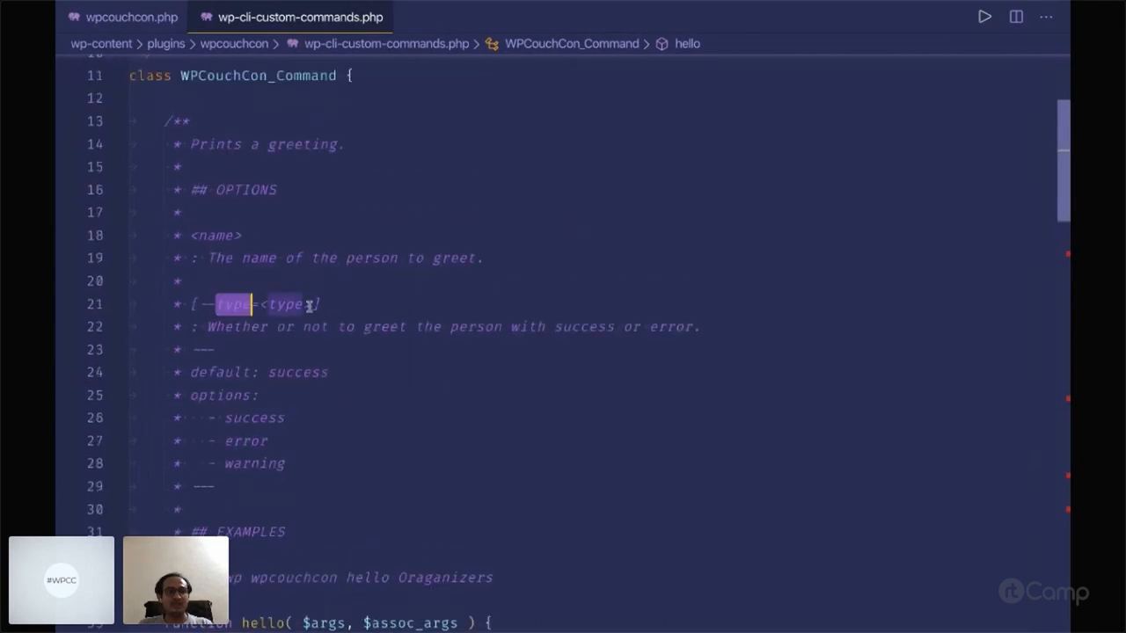
scroll(down, 3)
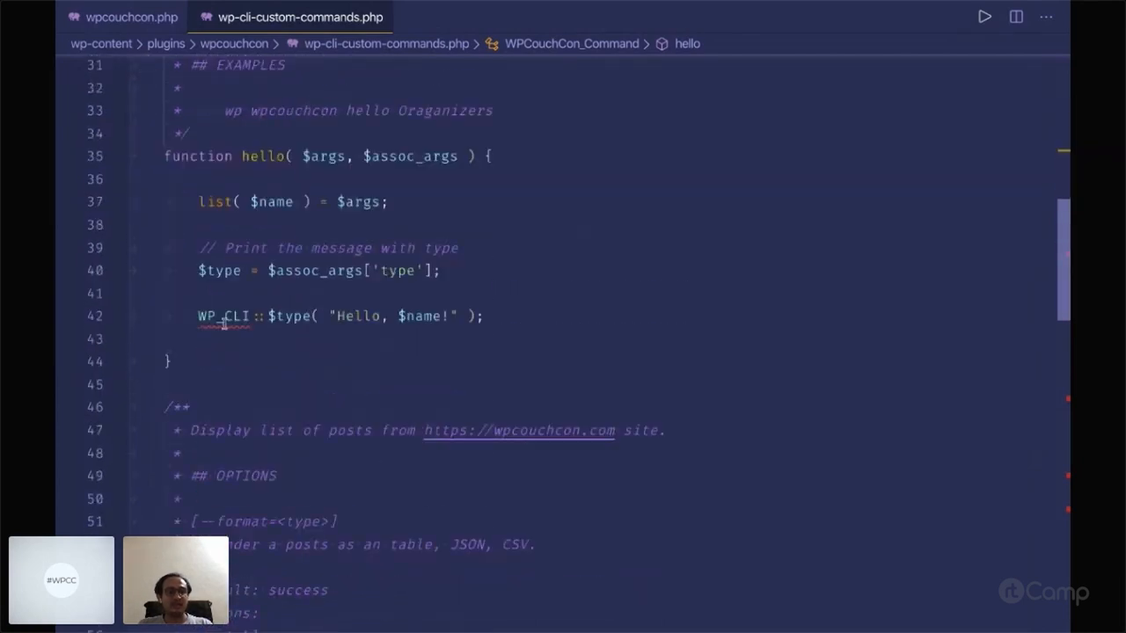
double_click(290, 317)
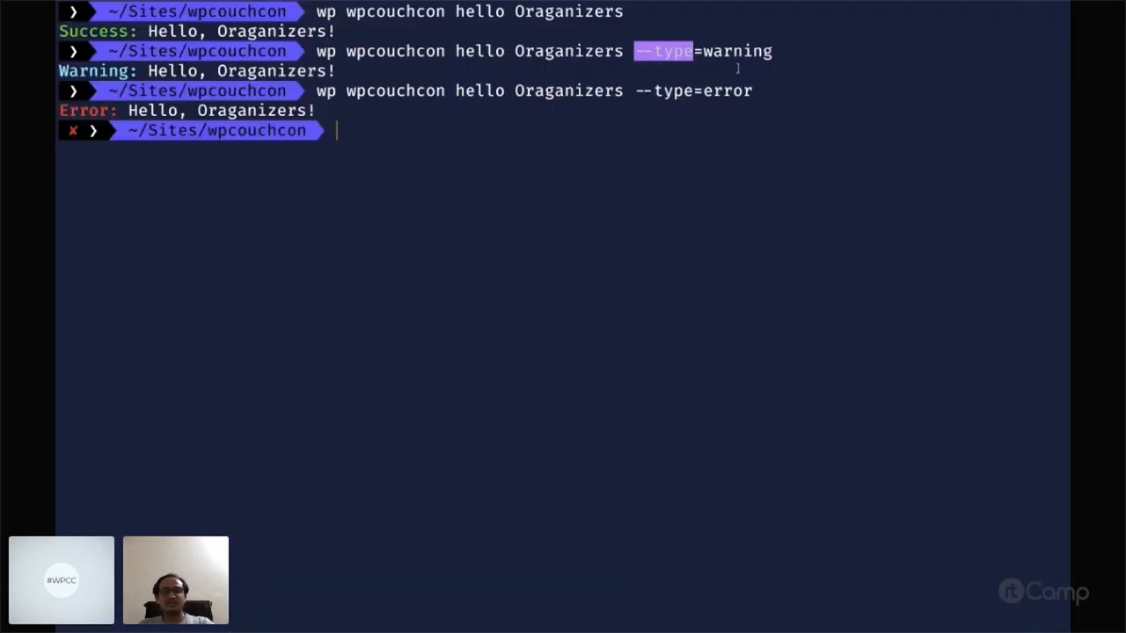
mouse_move(675, 294)
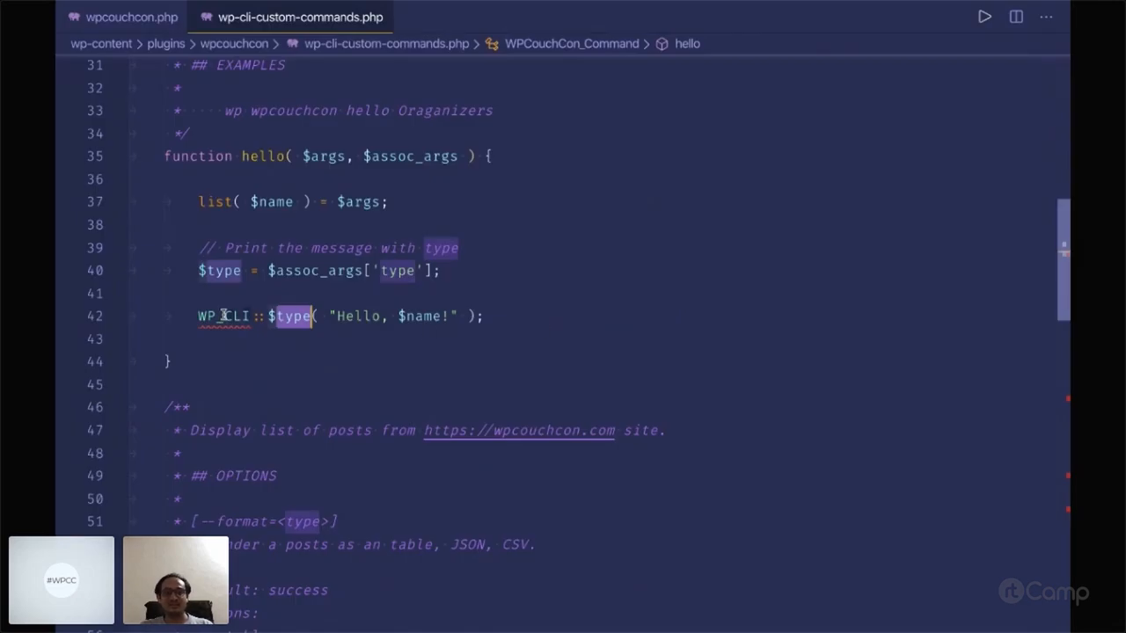
scroll(down, 3)
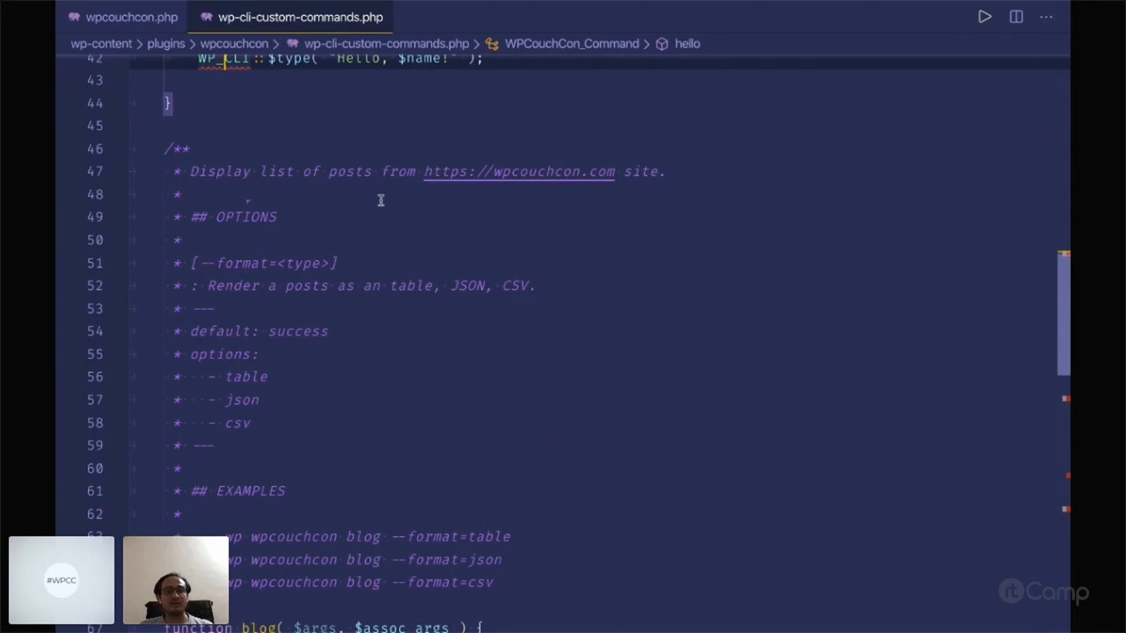
scroll(down, 3)
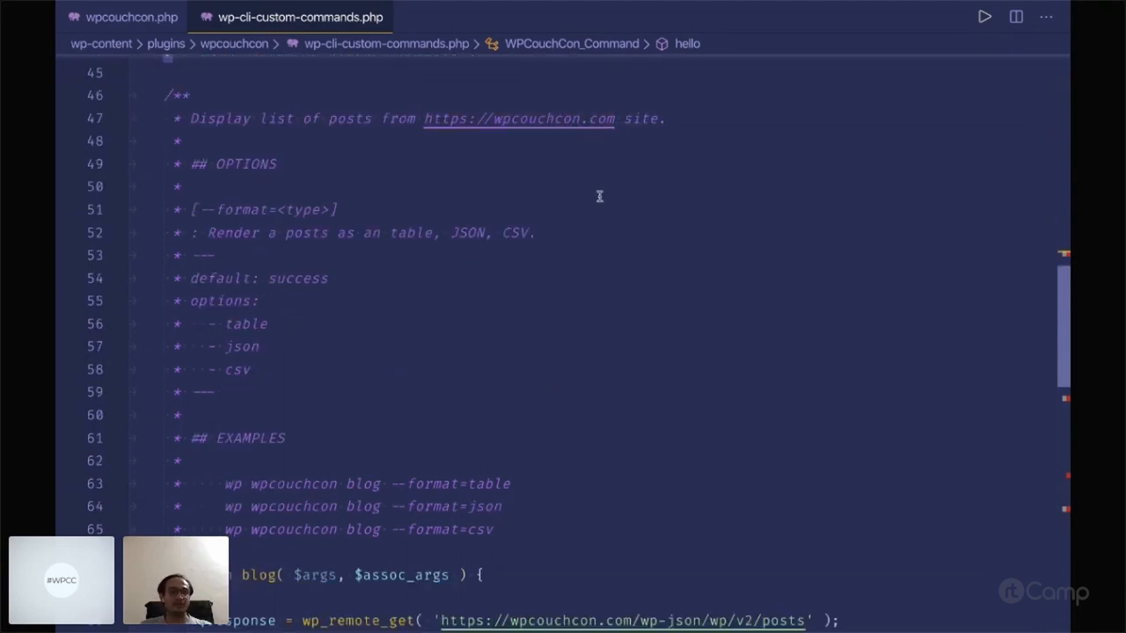
scroll(down, 3)
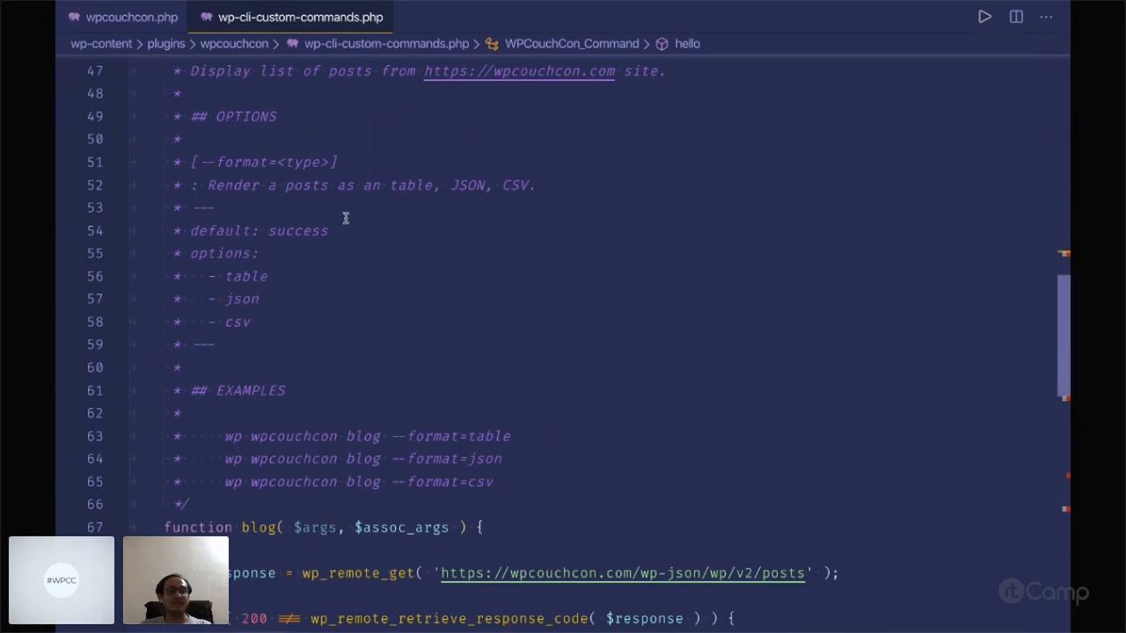
mouse_move(341, 209)
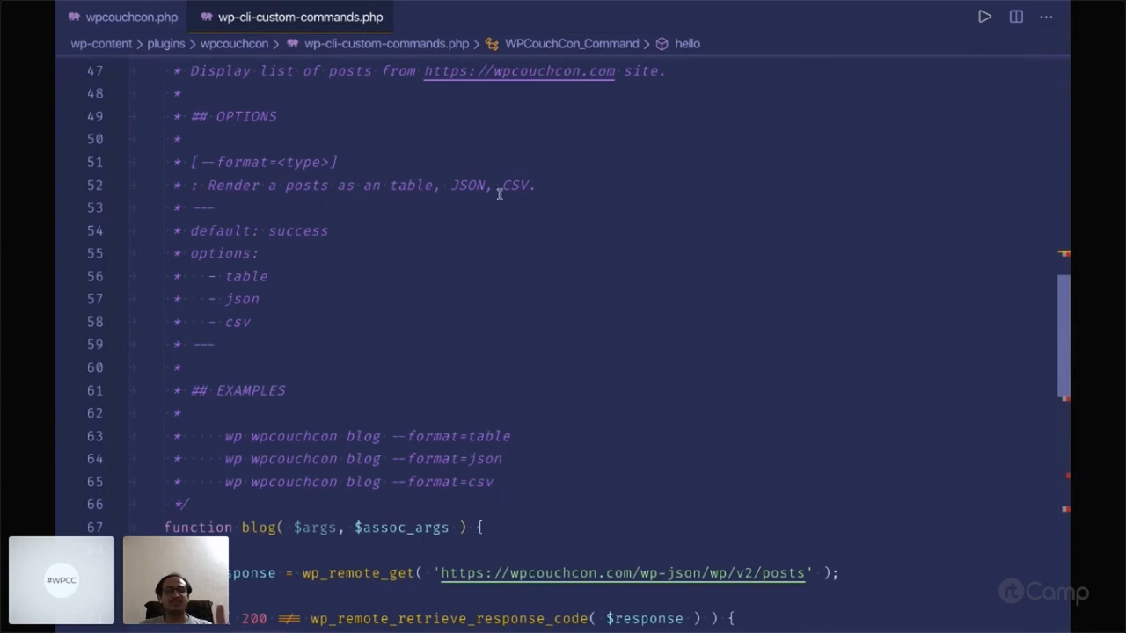
scroll(down, 3)
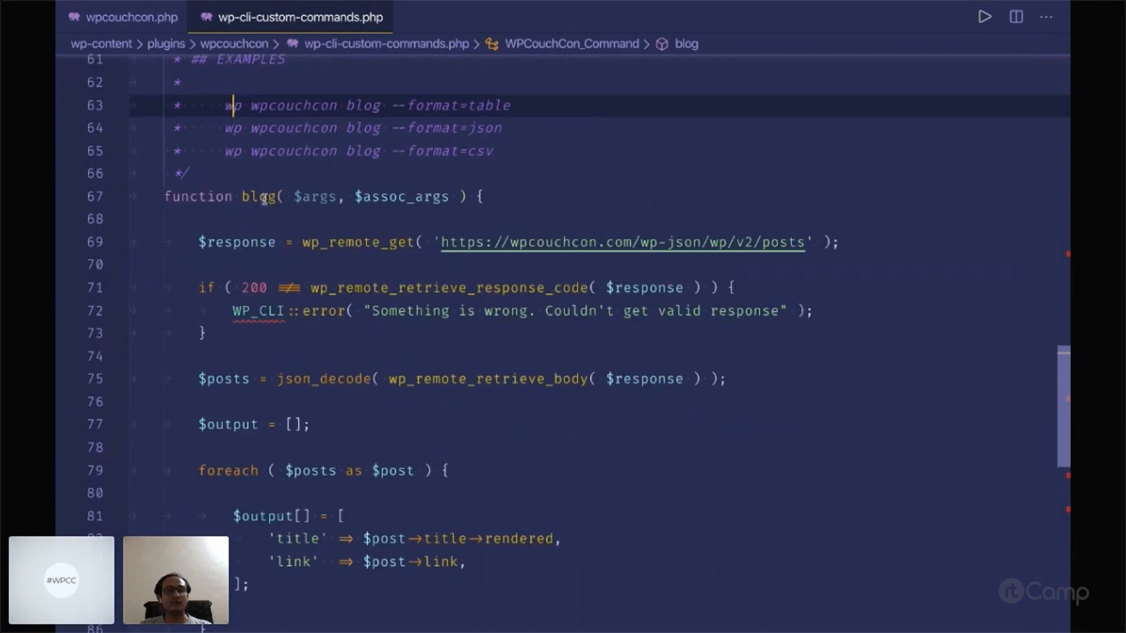
double_click(256, 197)
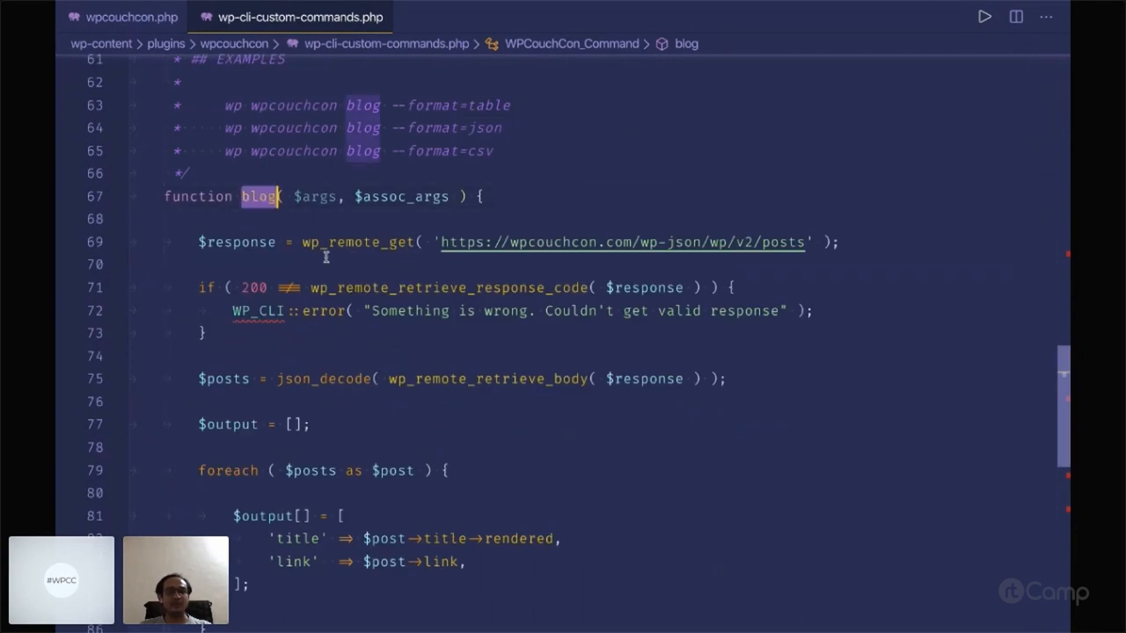
scroll(down, 3)
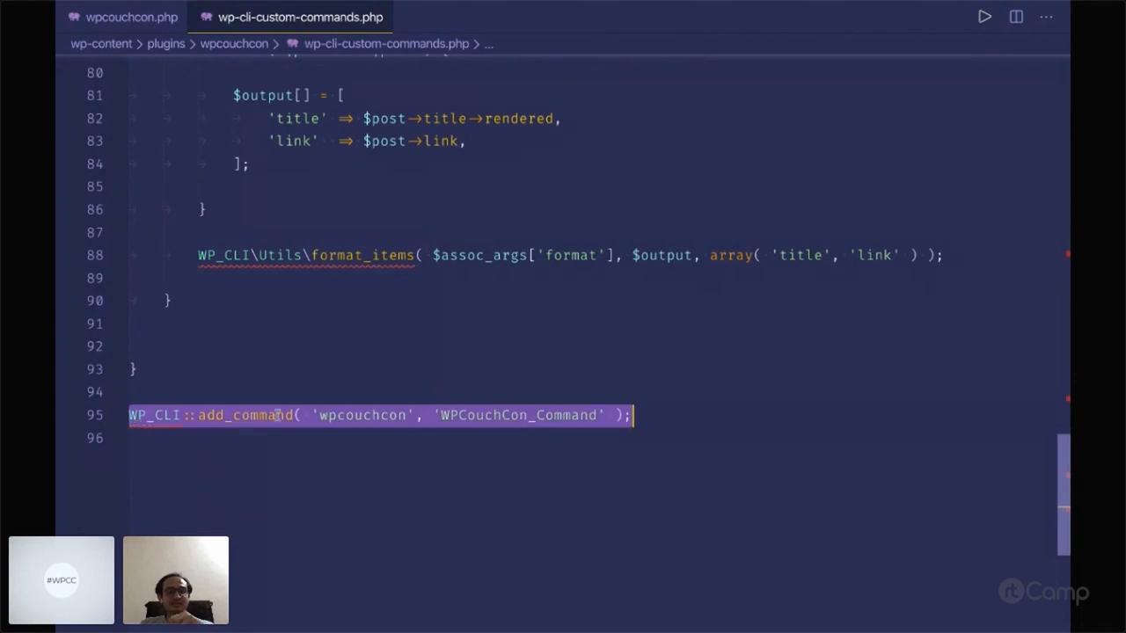
scroll(up, 3)
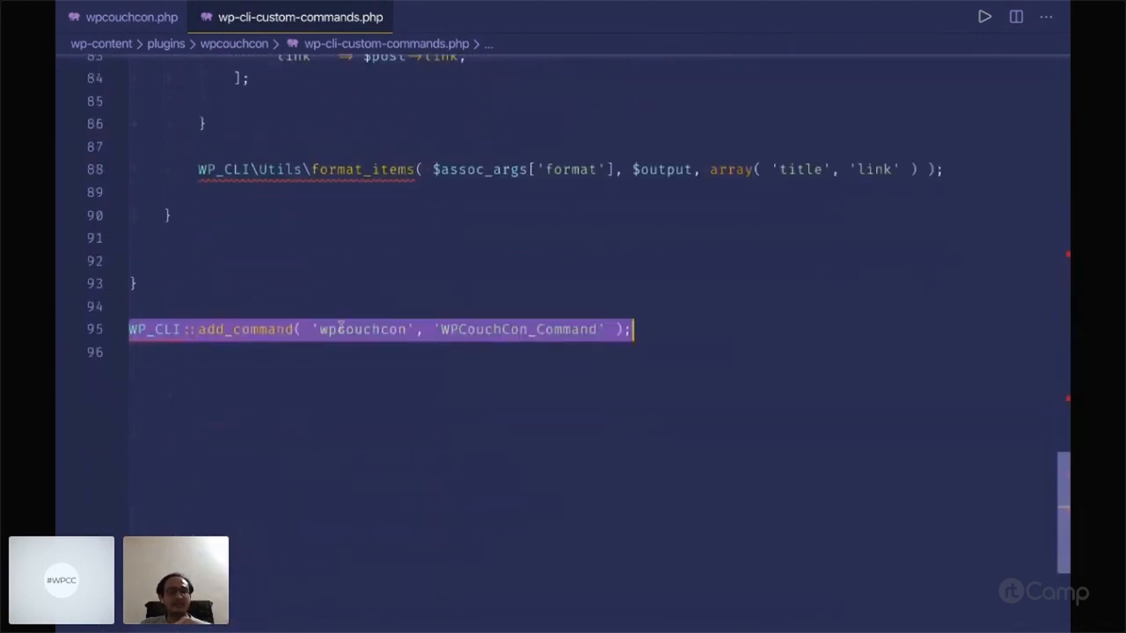
double_click(360, 329)
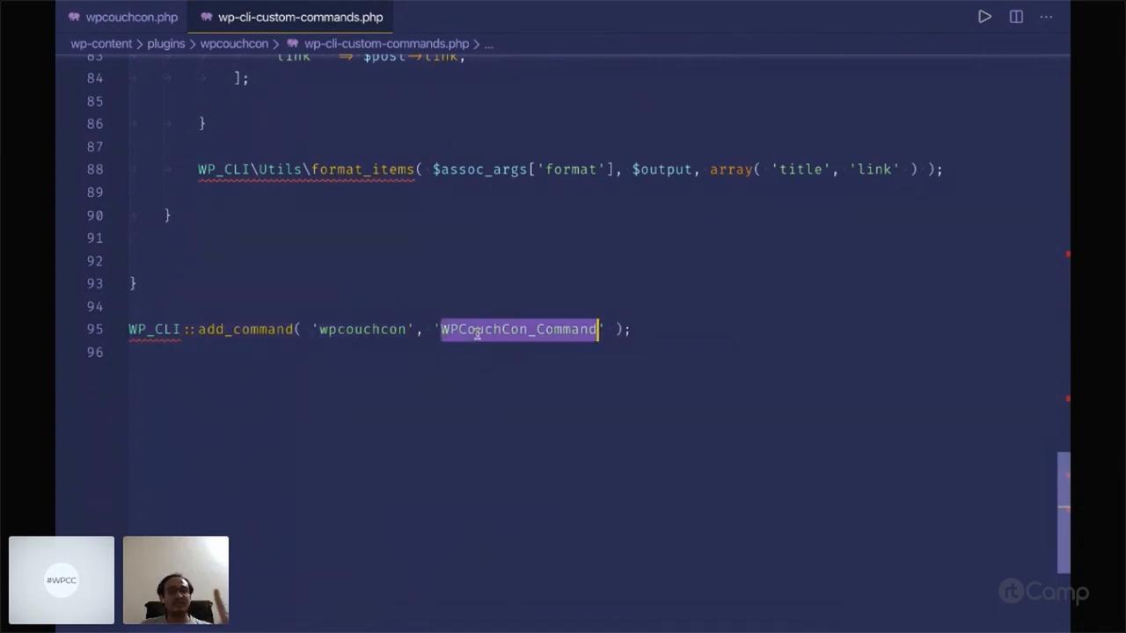
scroll(up, 3)
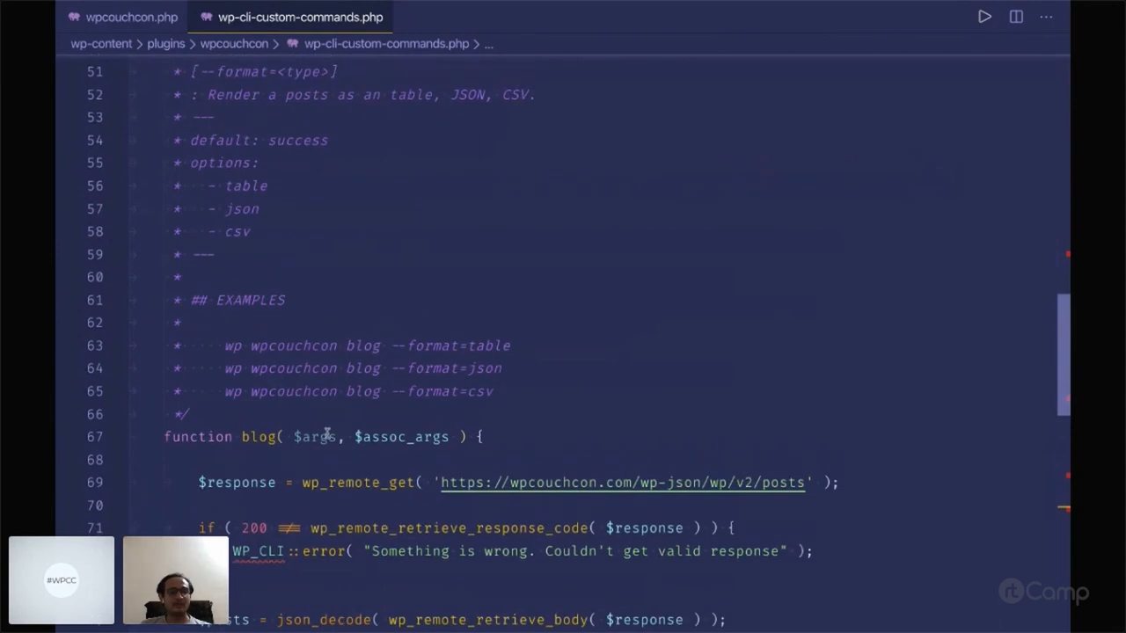
scroll(up, 3)
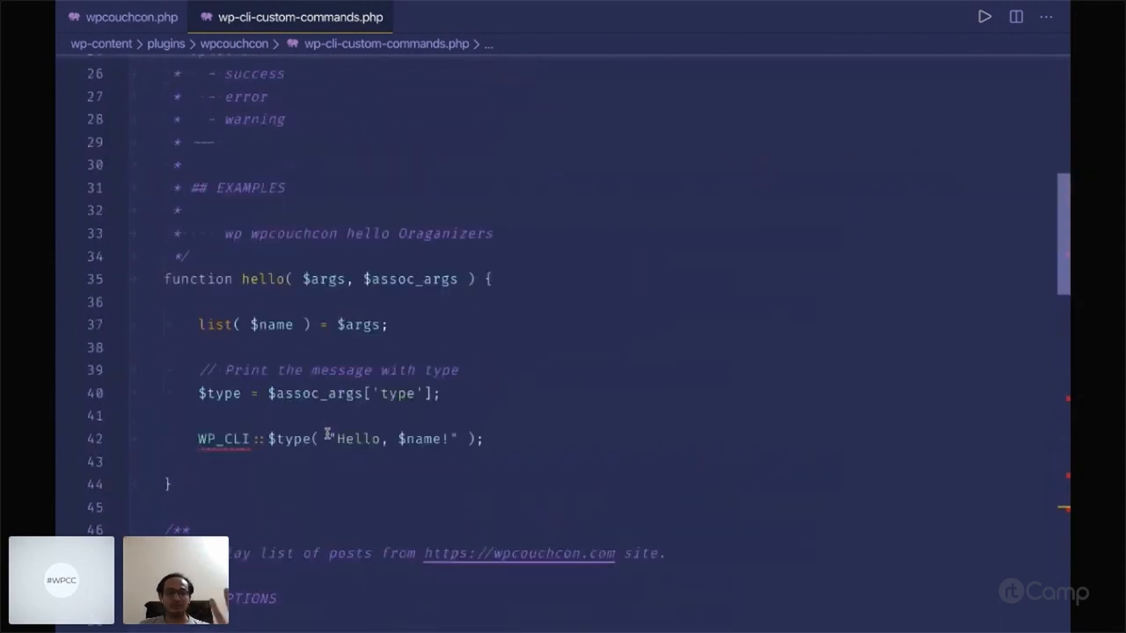
scroll(down, 3)
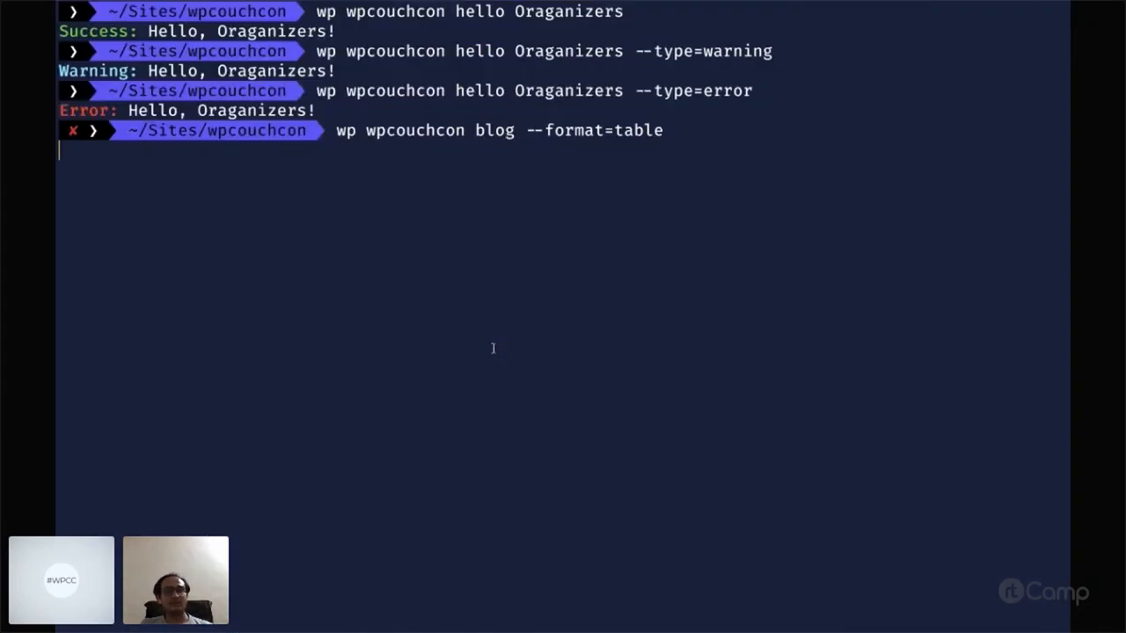
Run 'wp wpcouchcon blog --format=table' to list post titles and links as a table.
key(Return)
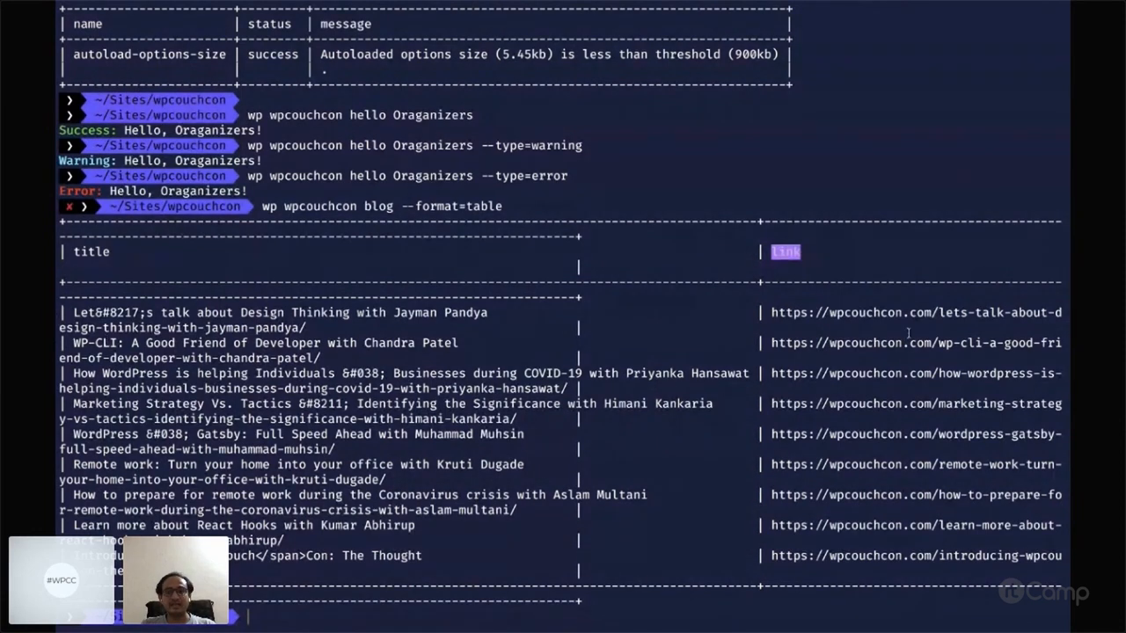
mouse_move(485, 362)
text(wp wpcouchcon blog --format=t)
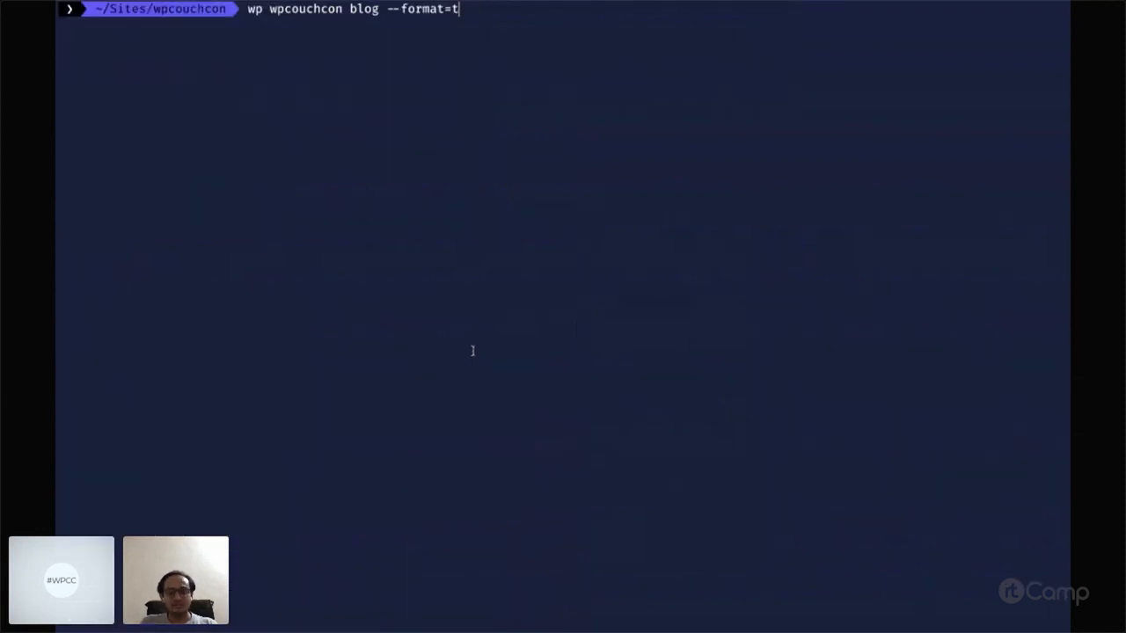
Run 'wp wpcouchcon blog' with --format=csv and then --format=json.
text(csv)
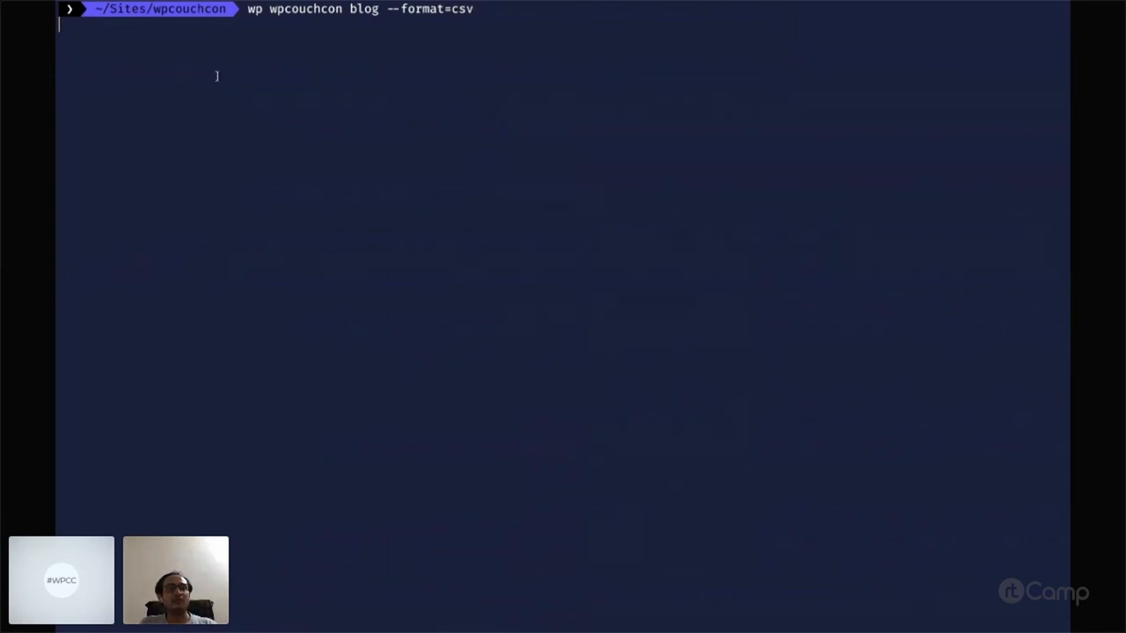
key(Return)
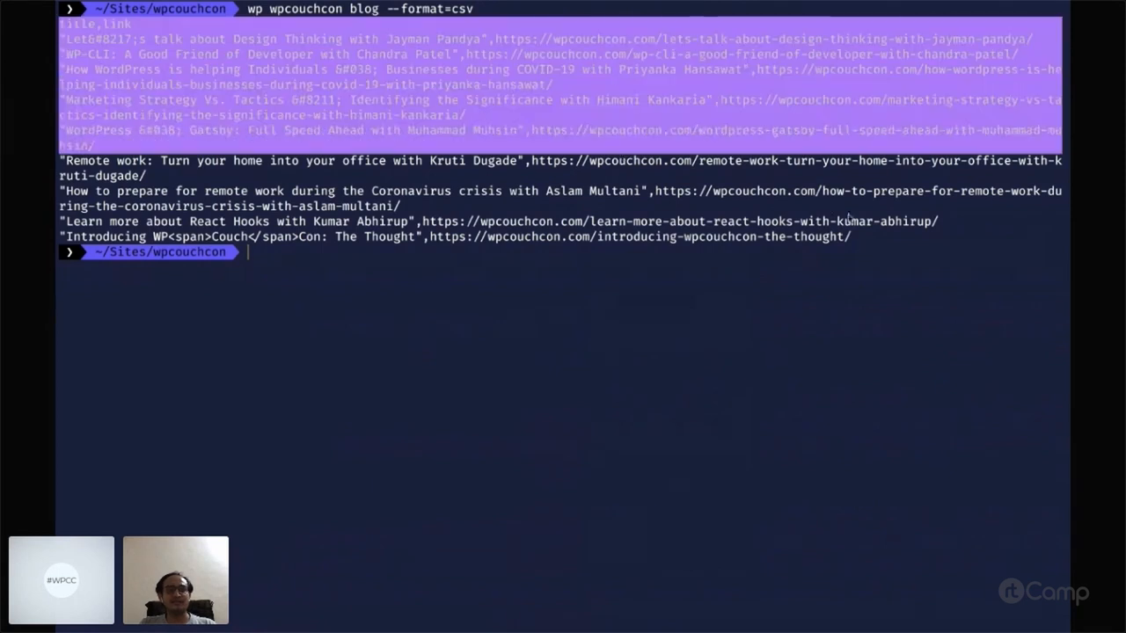
text(wp wpcouchcon blog --format=)
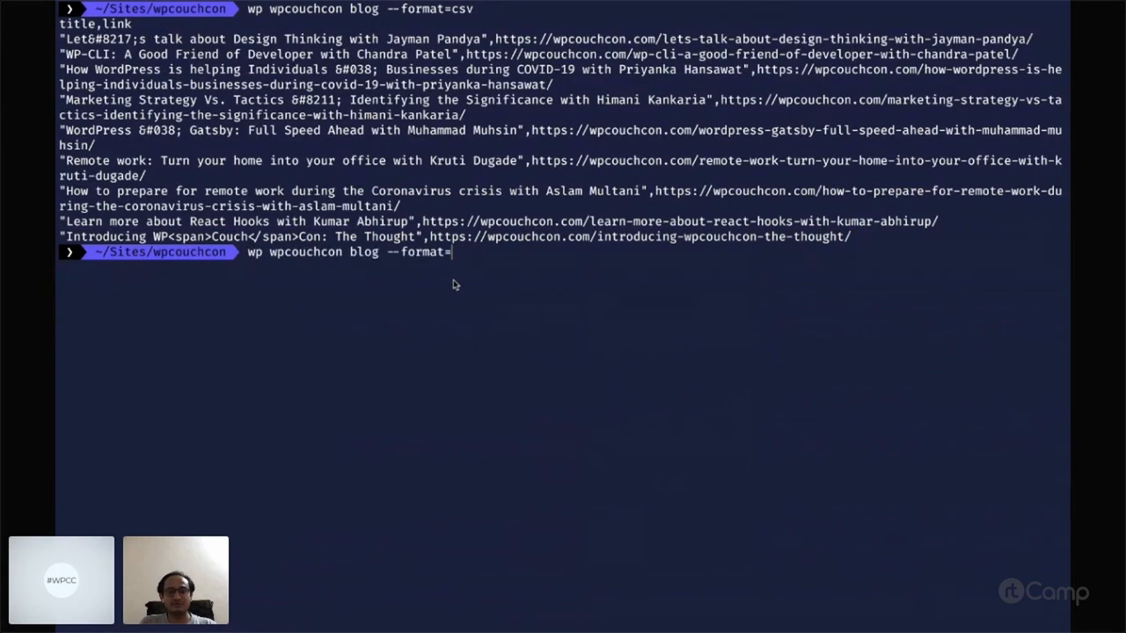
text(json)
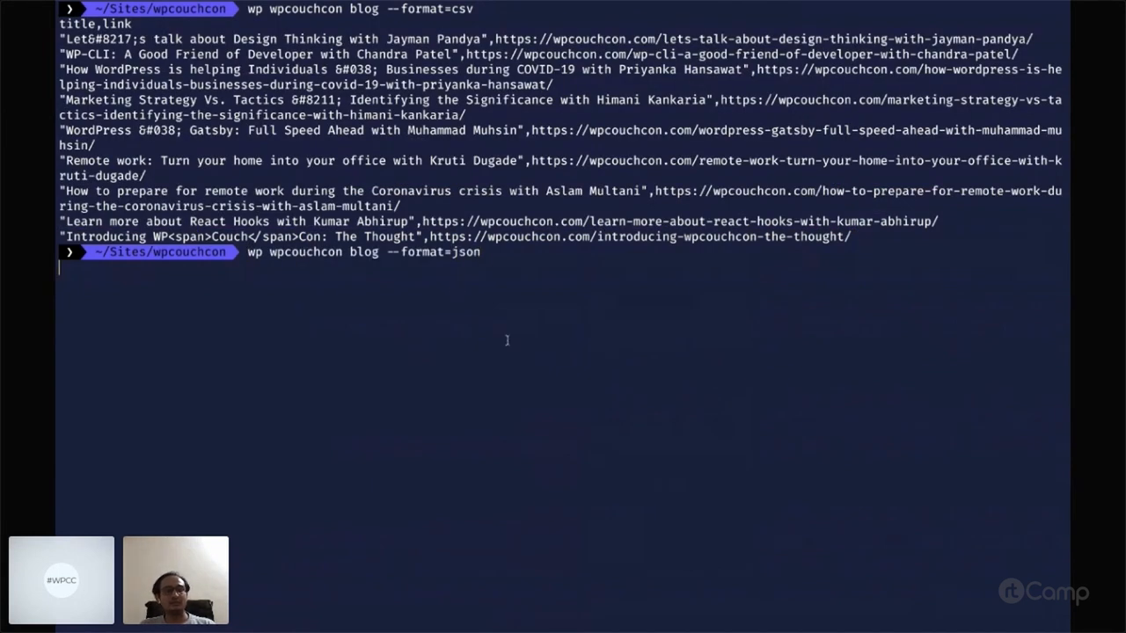
key(Return)
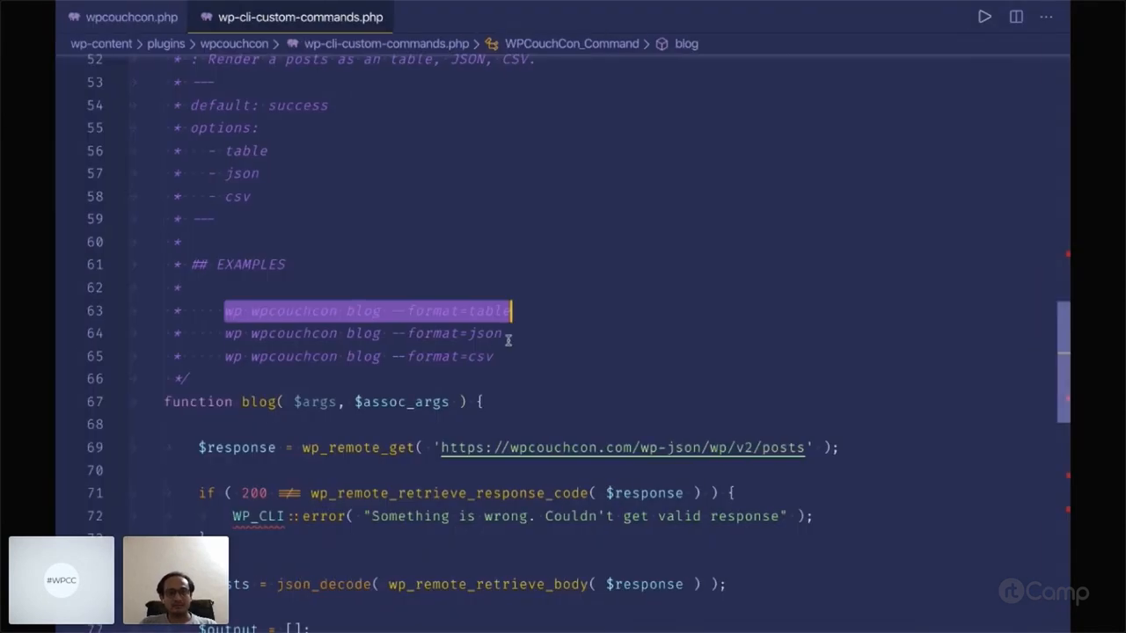
scroll(down, 3)
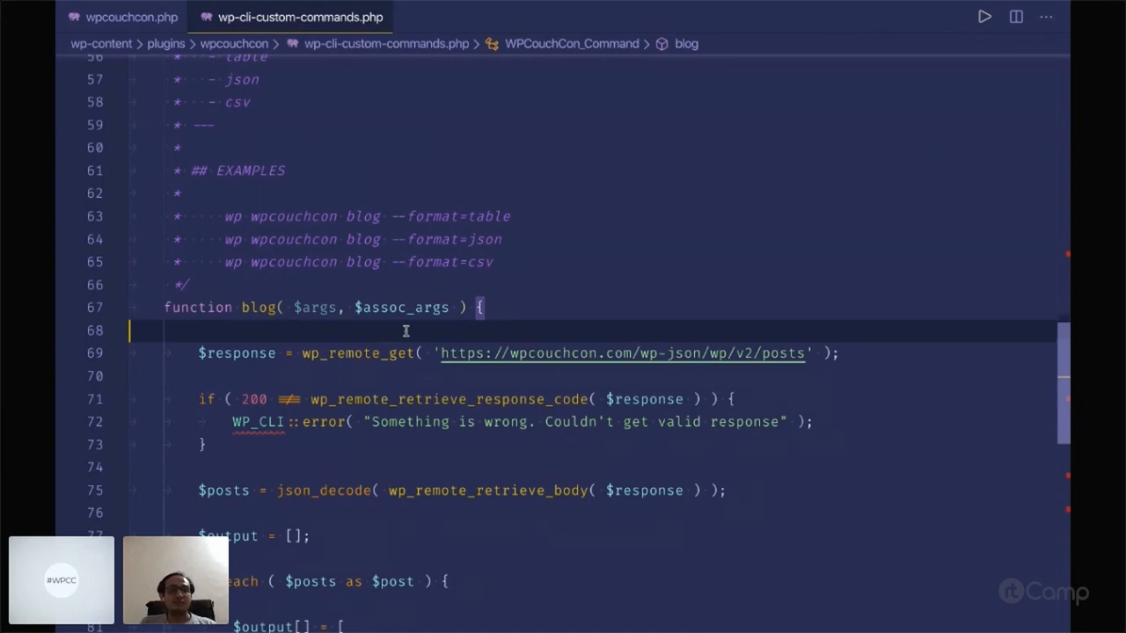
scroll(down, 3)
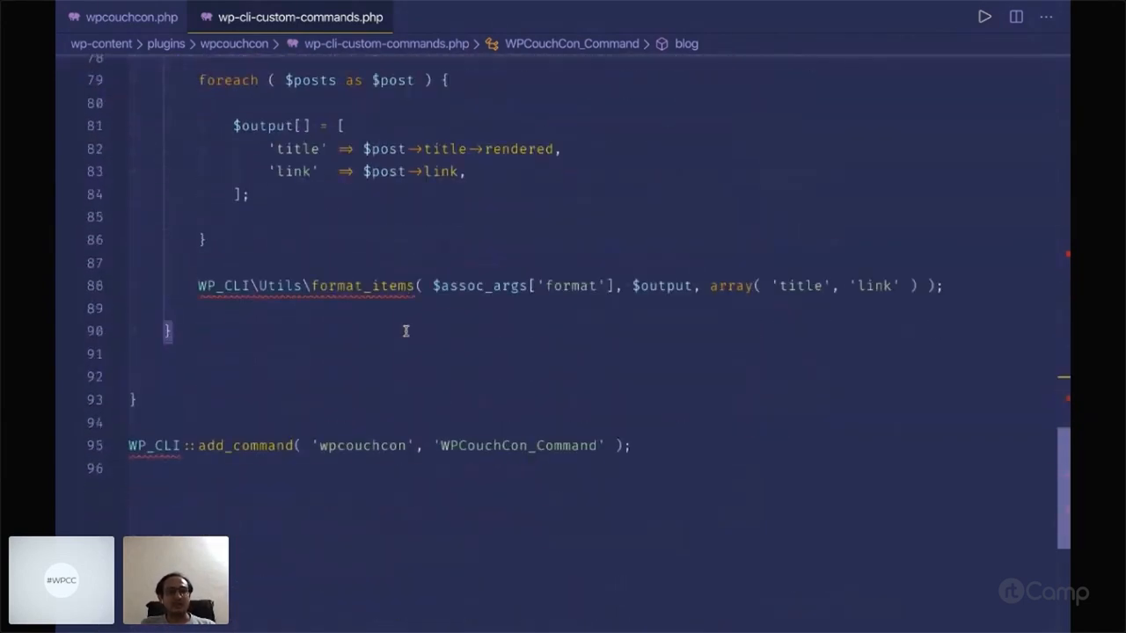
scroll(up, 3)
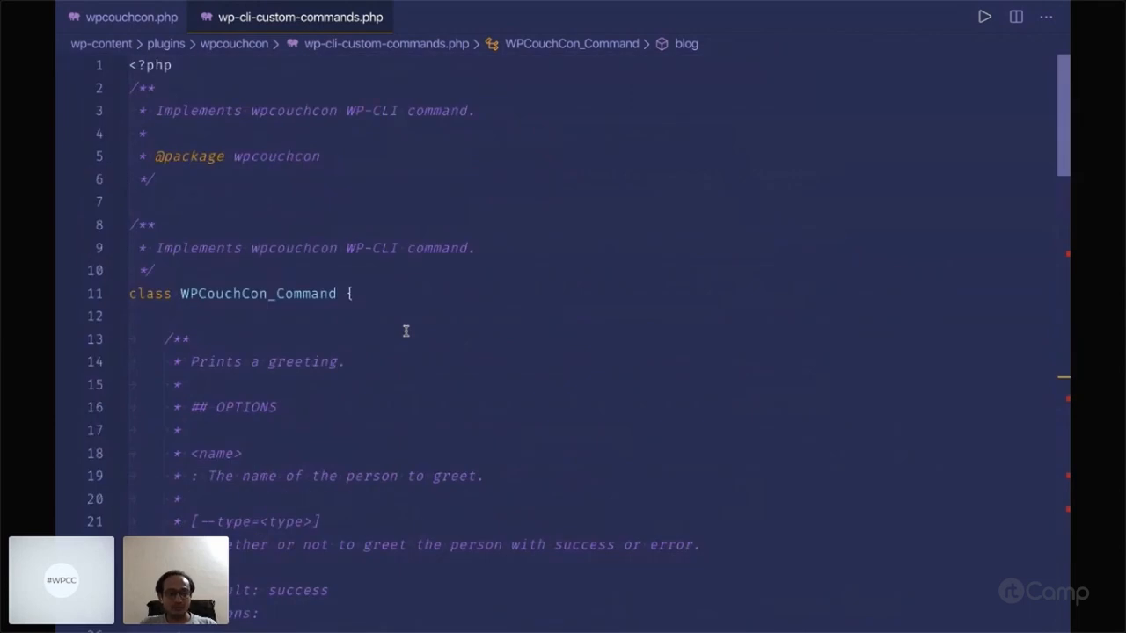